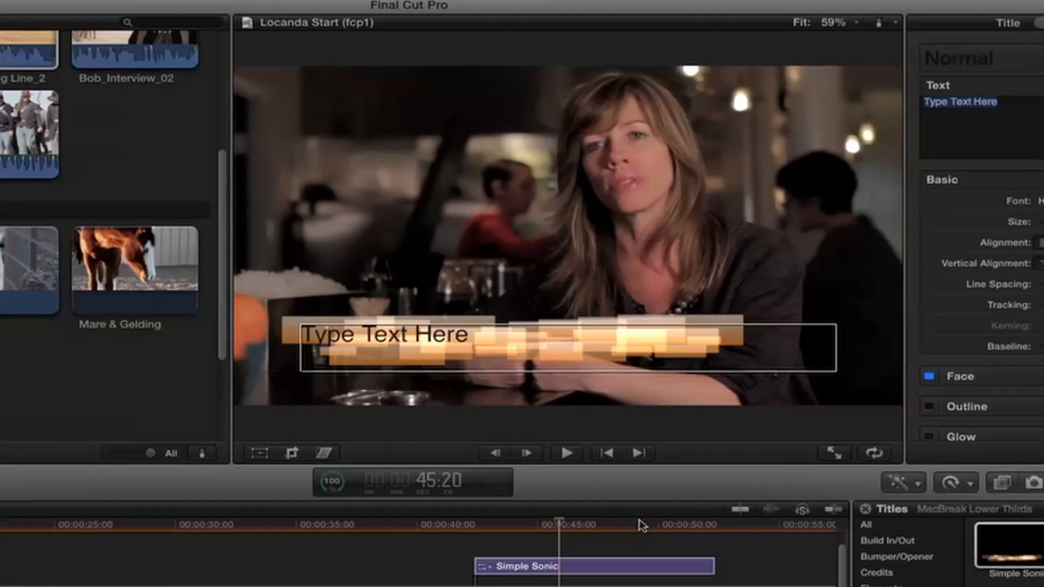
{"action": "mouse_move", "coordinate": [515, 534]}
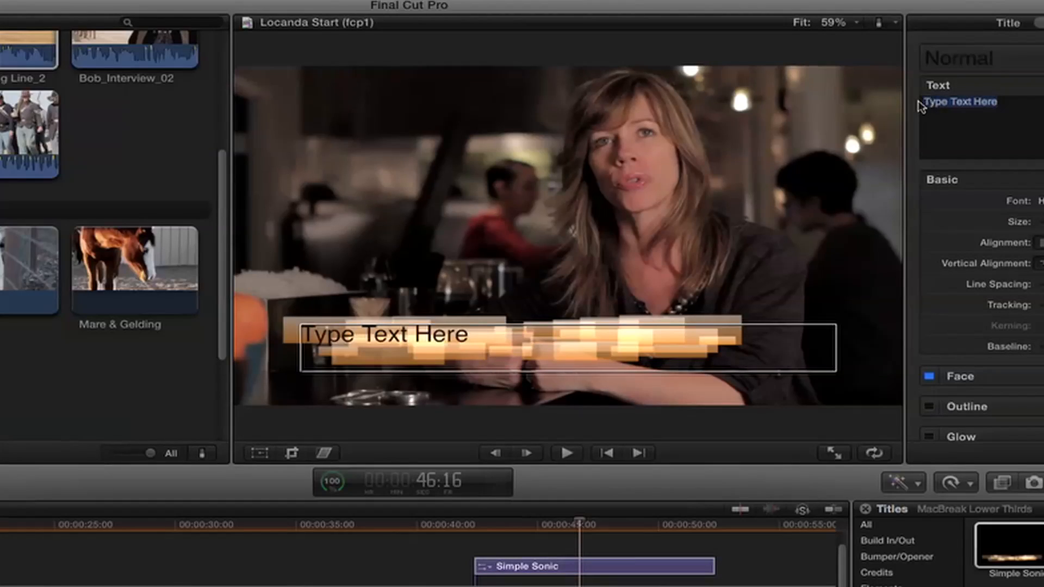
{"action": "type", "text": "Anee"}
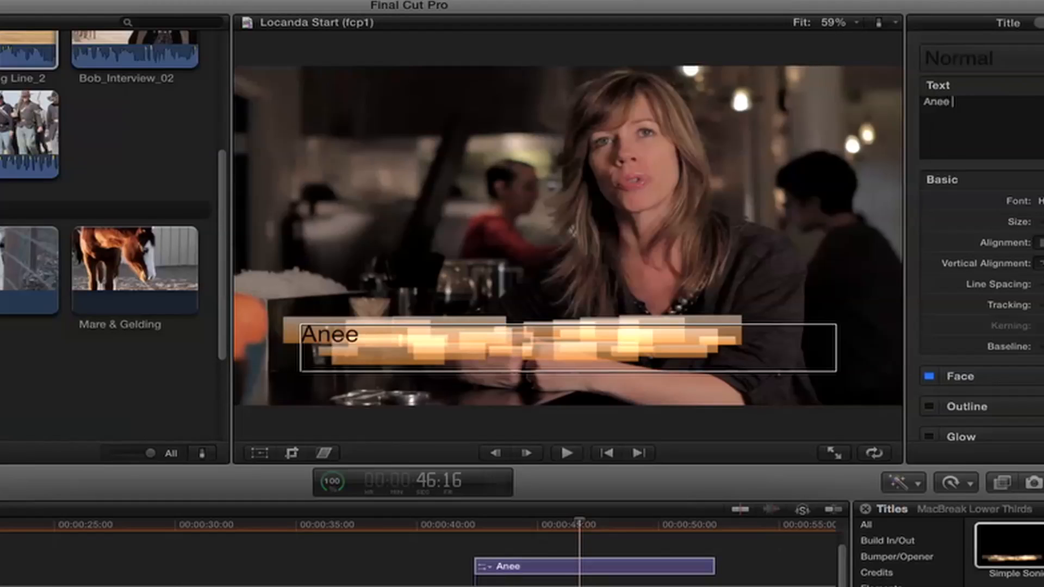
{"action": "key", "text": "Backspace"}
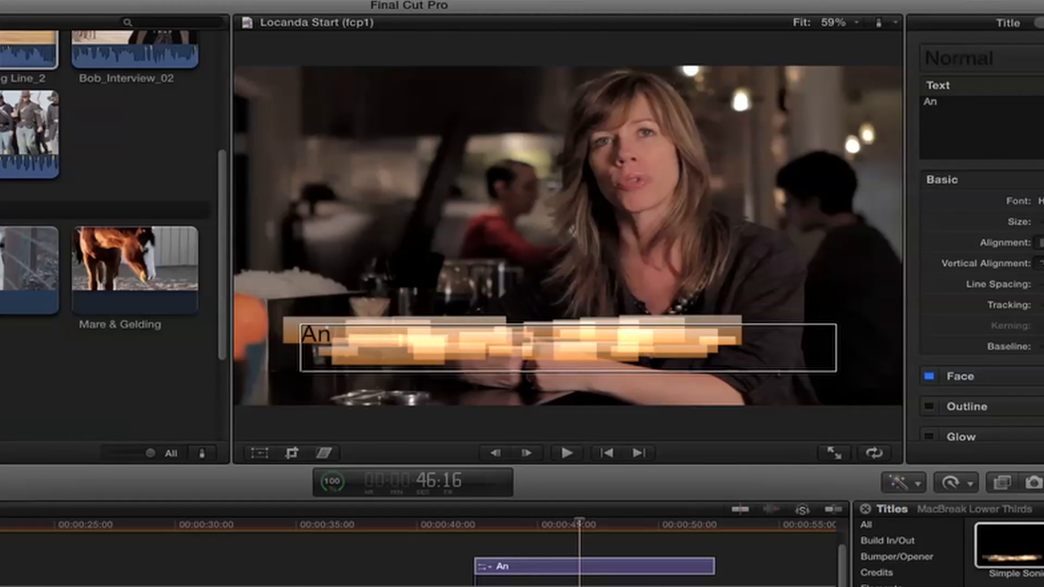
{"action": "type", "text": "ne Stoll"}
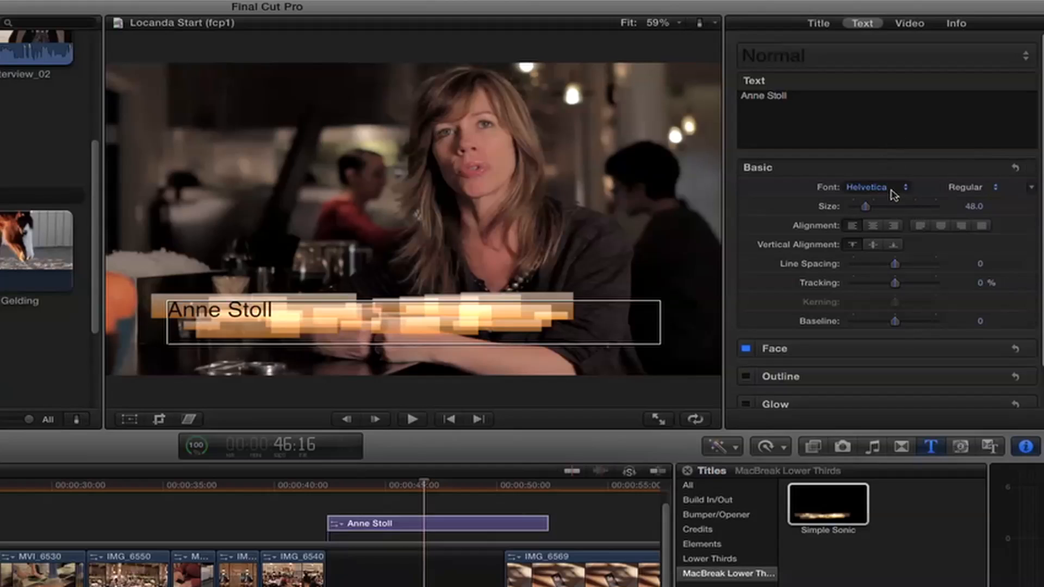
Step: Set the title font to Impact, align it left, and toggle the outline
{"action": "left_click", "coordinate": [875, 187]}
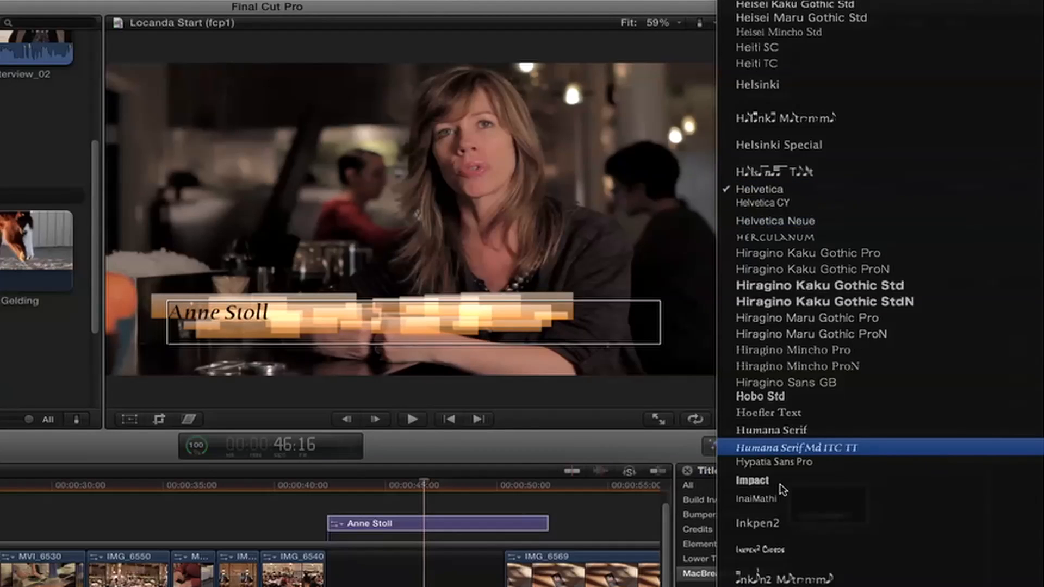
{"action": "left_click", "coordinate": [757, 189]}
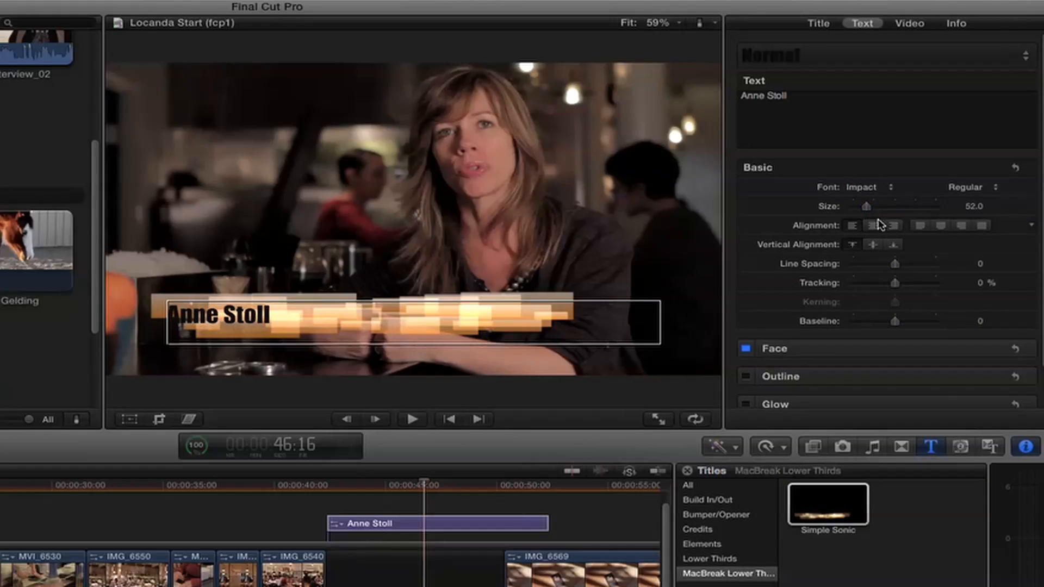
{"action": "left_click", "coordinate": [871, 225]}
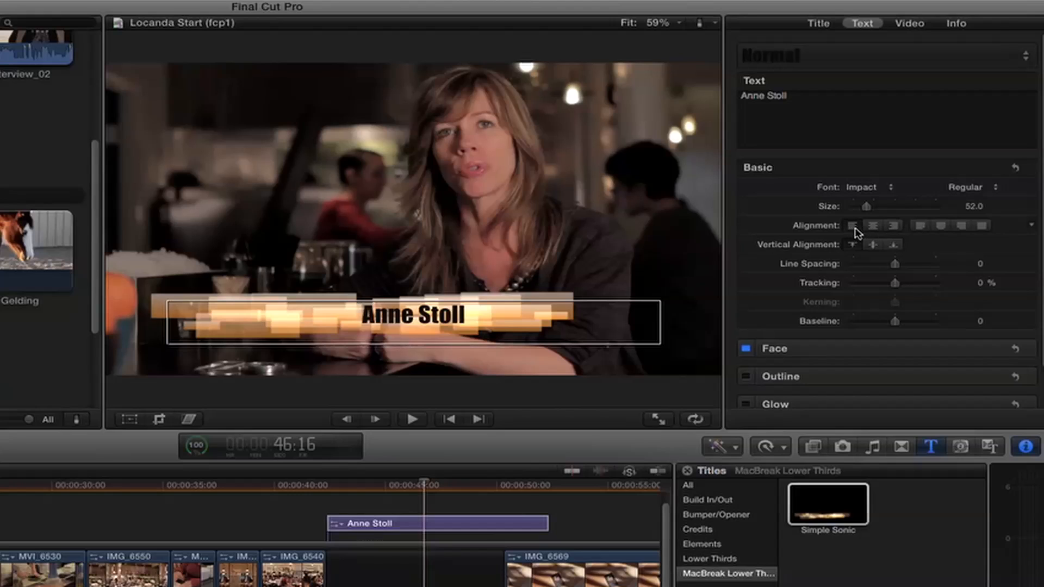
{"action": "left_click", "coordinate": [853, 225]}
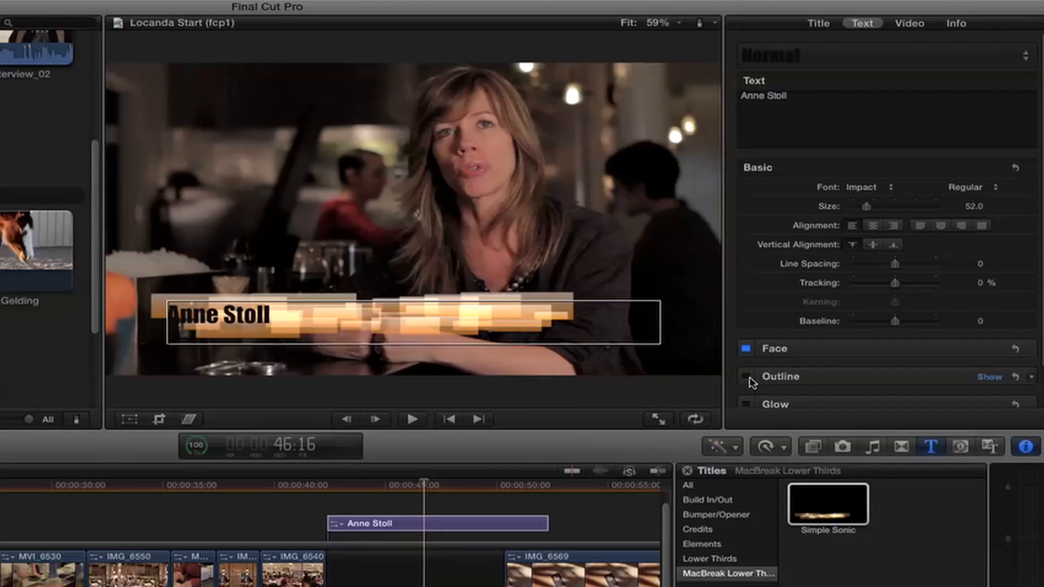
{"action": "left_click", "coordinate": [747, 377]}
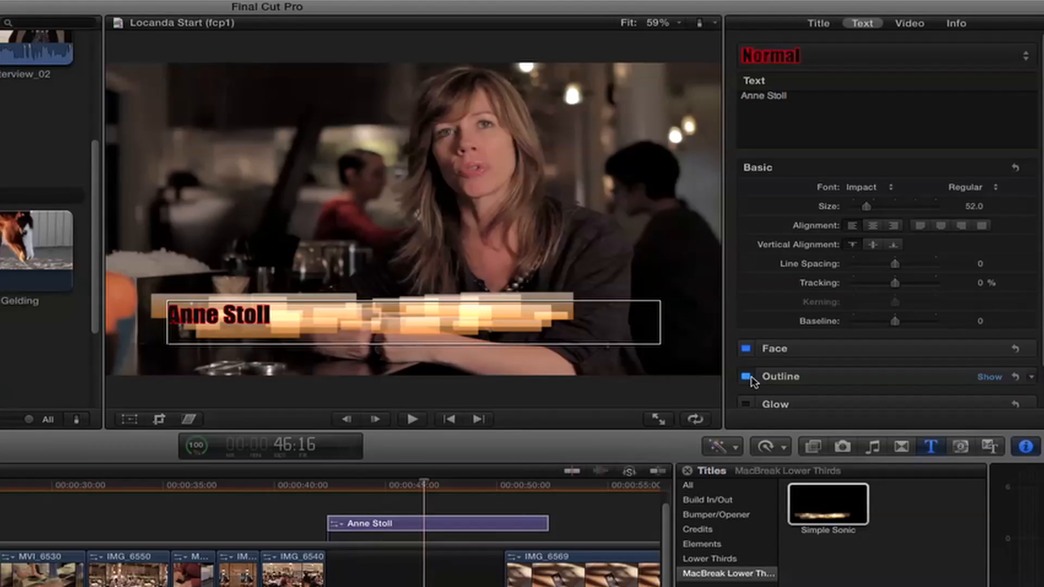
{"action": "left_click", "coordinate": [747, 376]}
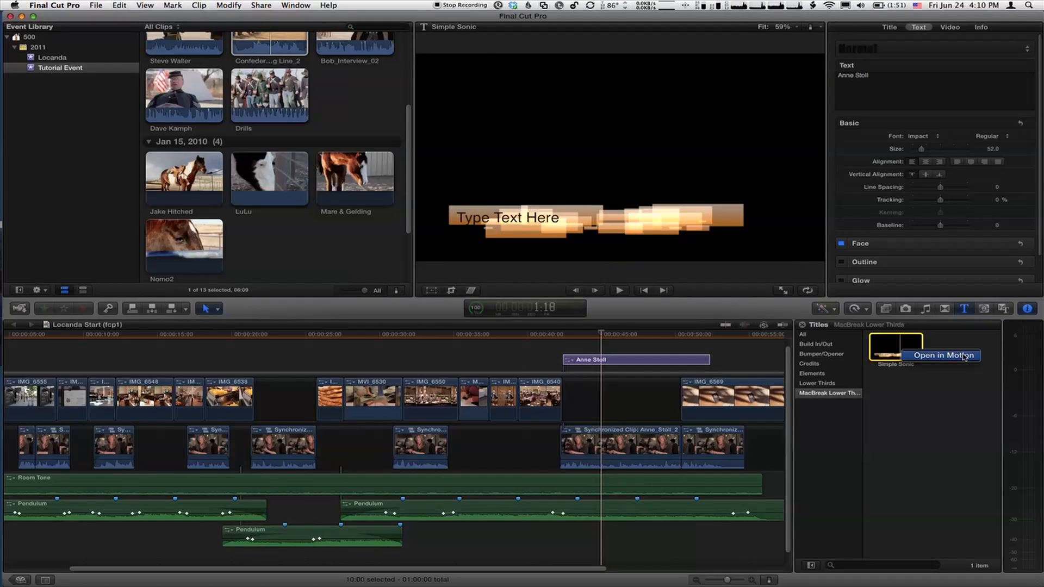
Step: Open Simple Sonic in Motion and select the Sonic replicator layer in the Inspector
{"action": "left_click", "coordinate": [942, 355]}
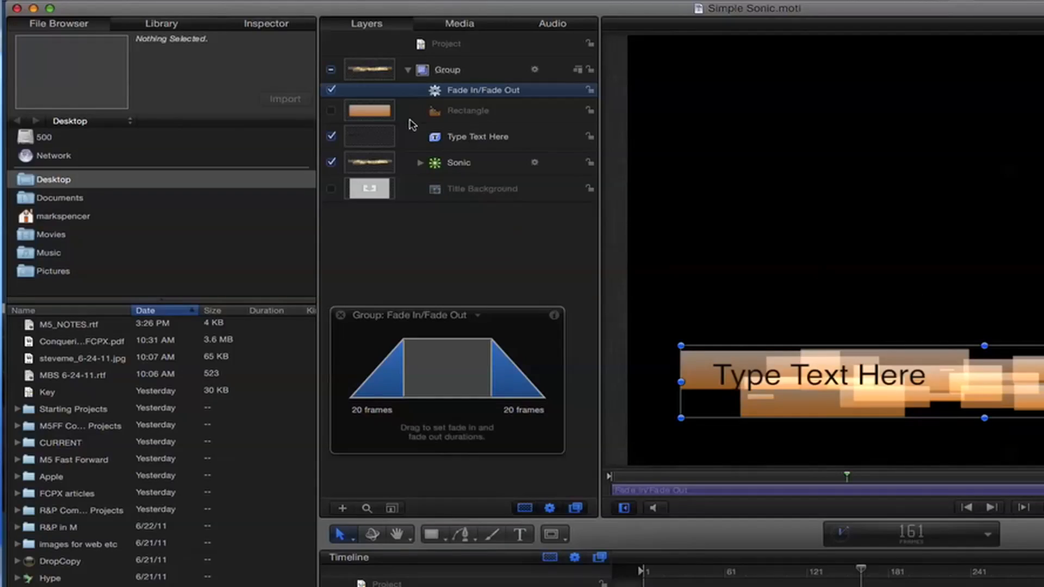
{"action": "mouse_move", "coordinate": [499, 317]}
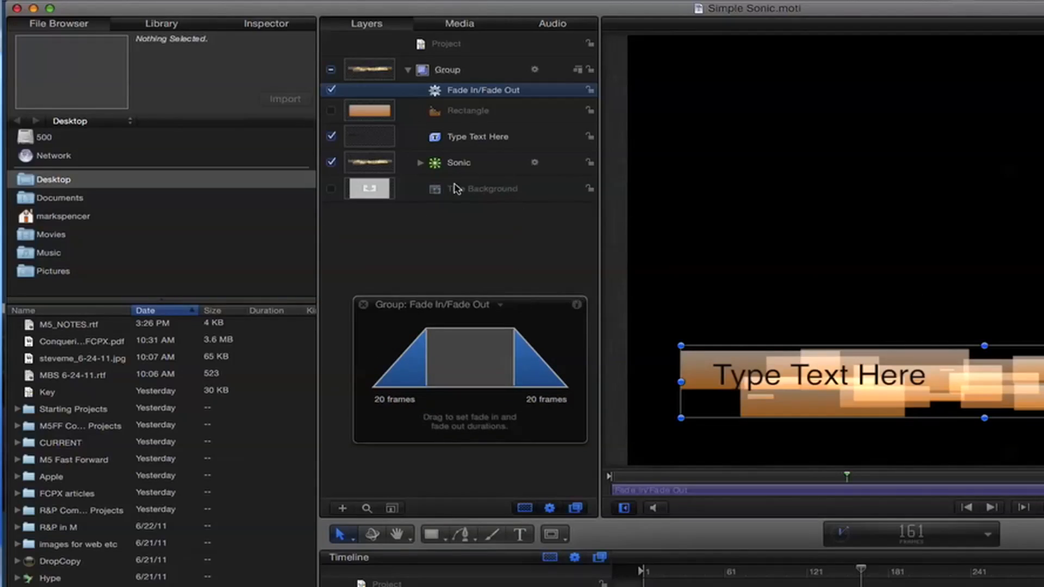
{"action": "left_click", "coordinate": [266, 23]}
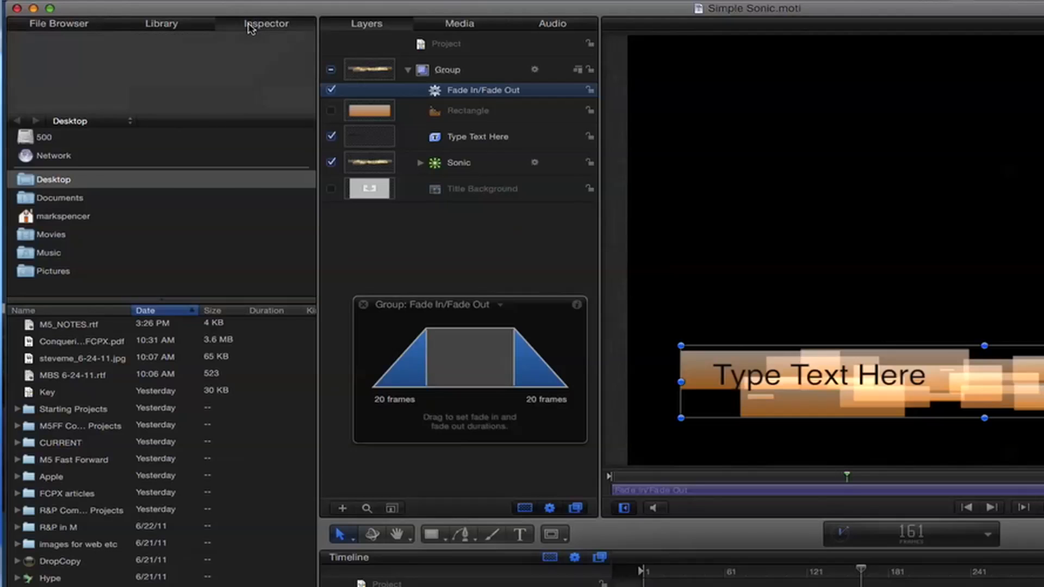
{"action": "left_click", "coordinate": [264, 24]}
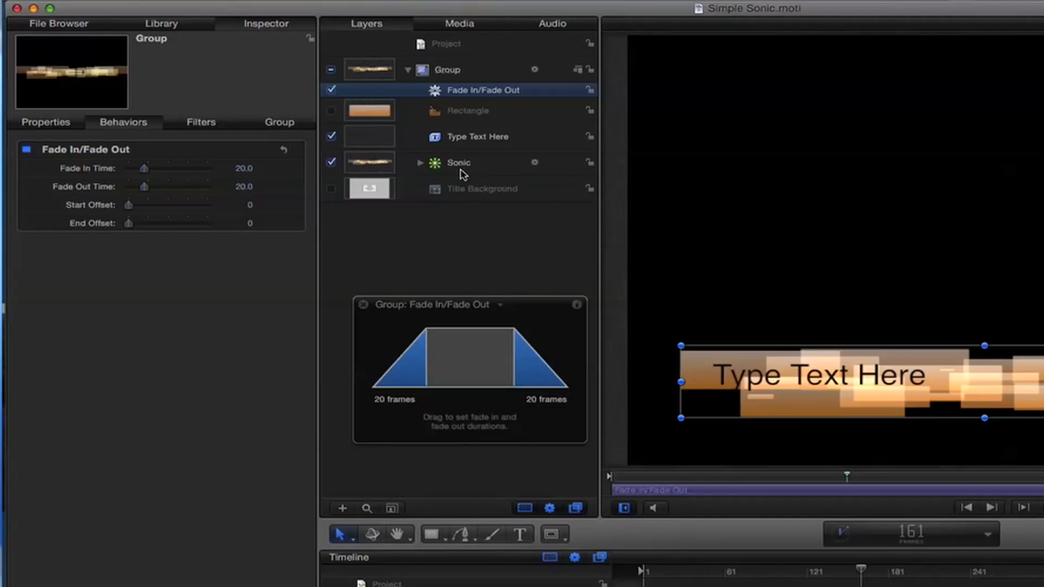
{"action": "left_click", "coordinate": [457, 162]}
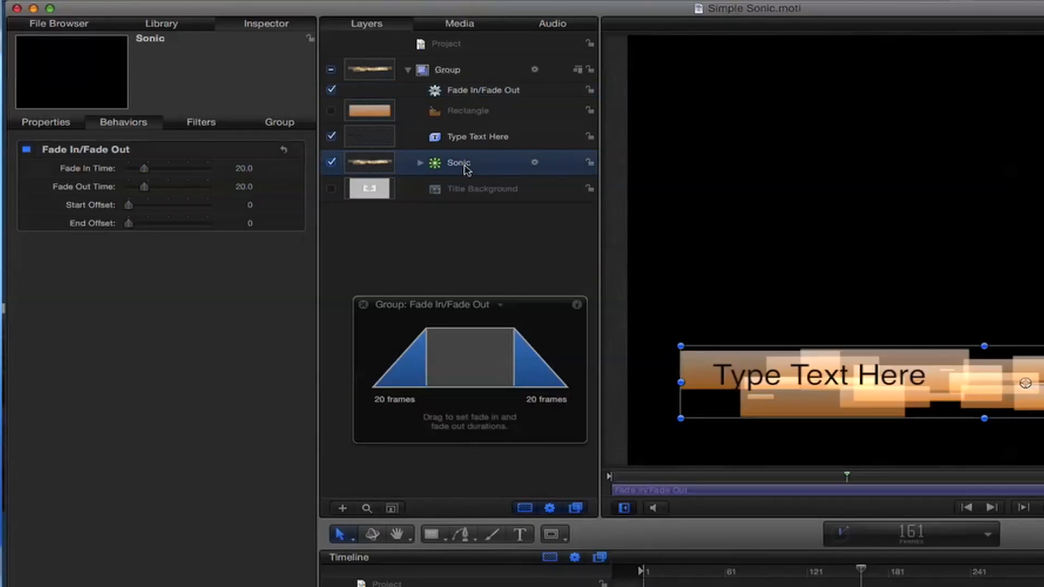
{"action": "left_click", "coordinate": [458, 162]}
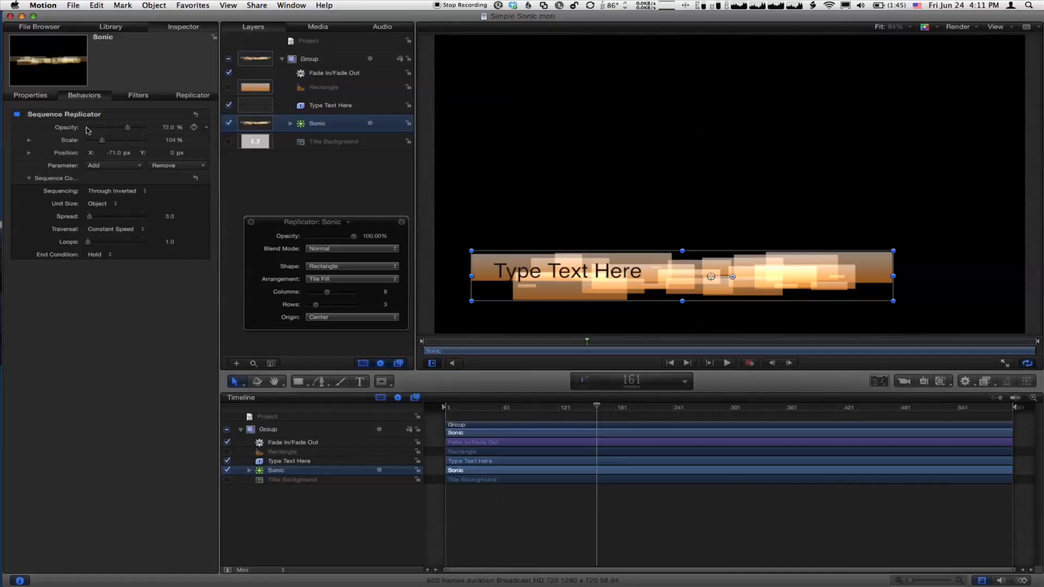
Step: Show the Sonic layer's Properties pane with transform and blending settings
{"action": "left_click", "coordinate": [30, 95]}
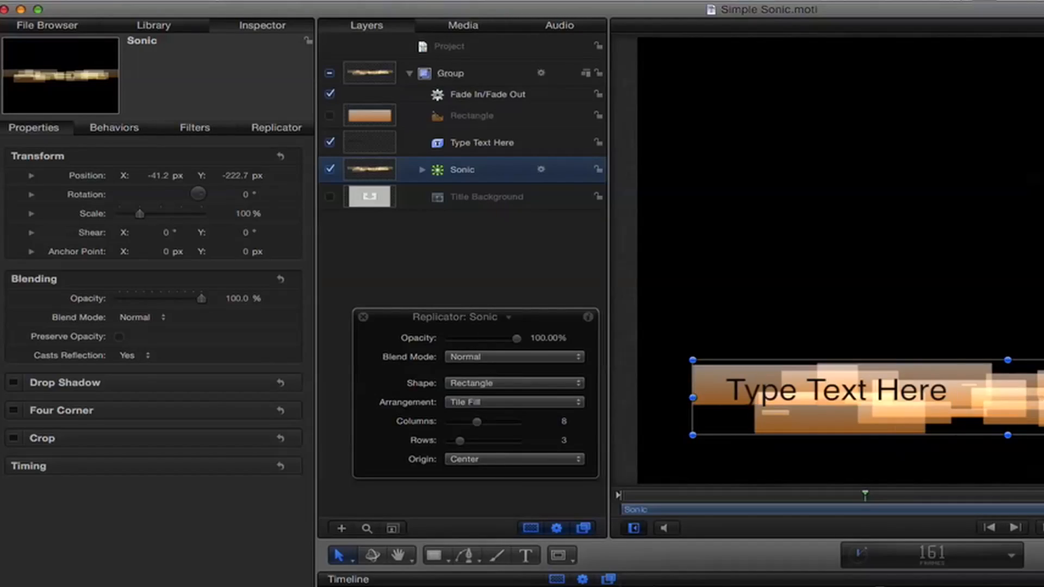
{"action": "mouse_move", "coordinate": [472, 121]}
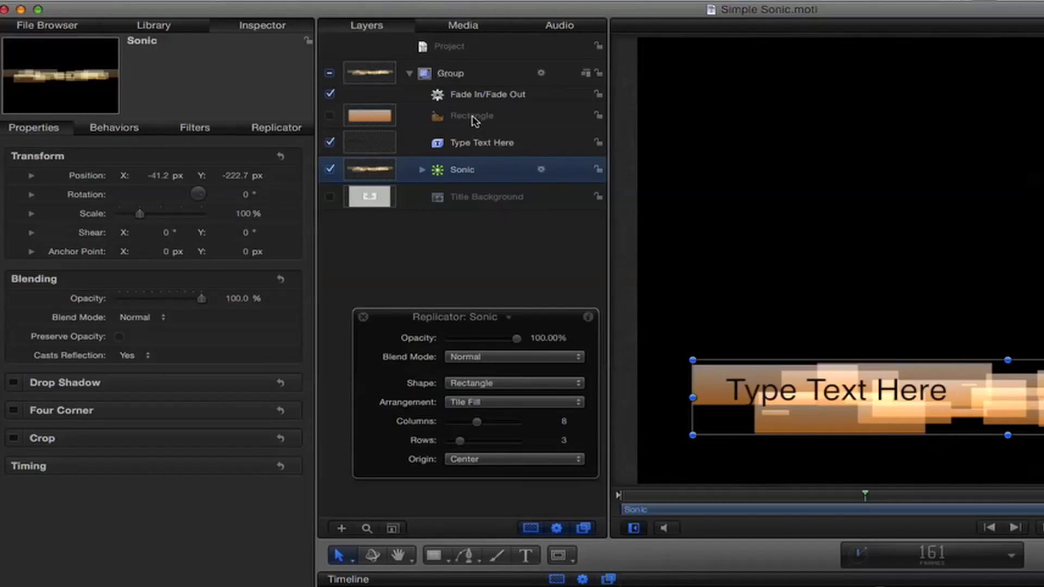
Step: Select Rectangle, expand its Style fill gradient, and pick the orange colour stop
{"action": "left_click", "coordinate": [472, 115]}
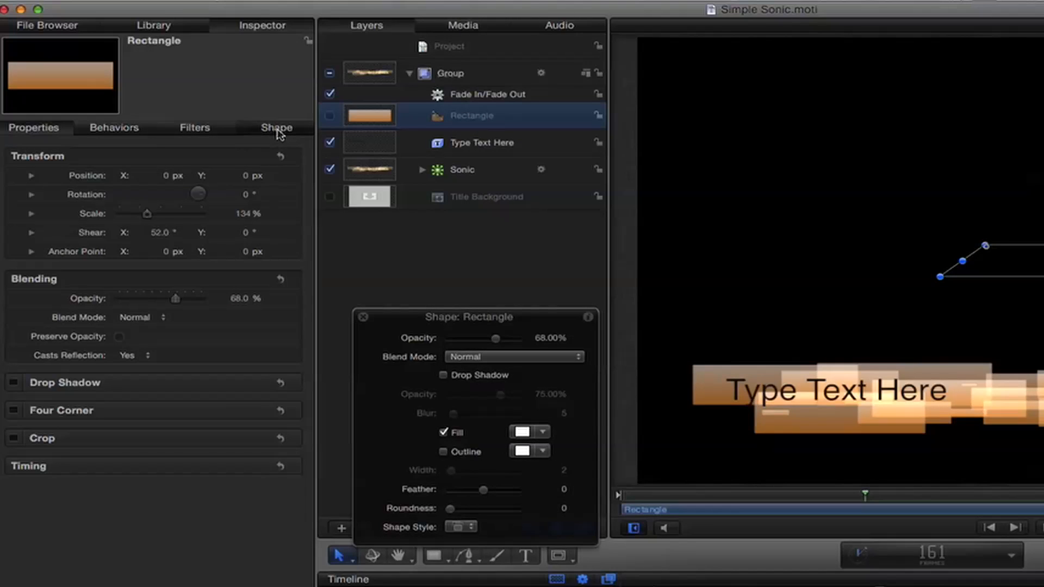
{"action": "left_click", "coordinate": [276, 127]}
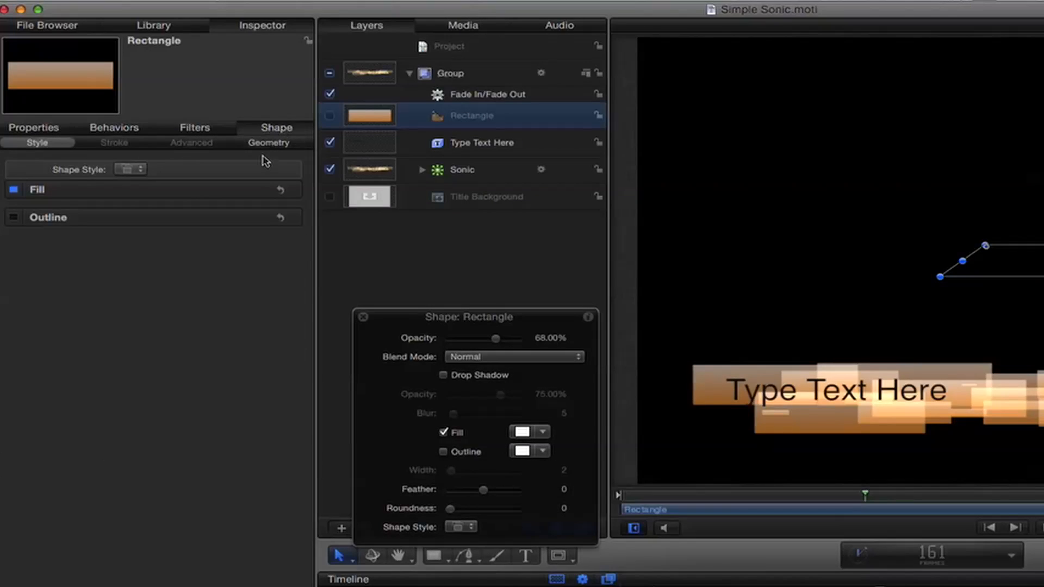
{"action": "mouse_move", "coordinate": [33, 217]}
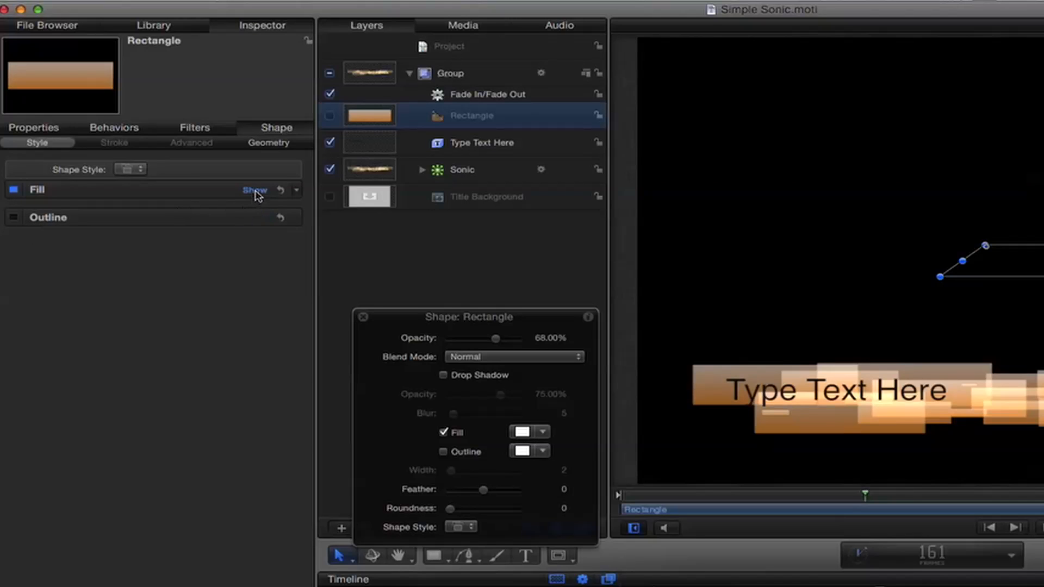
{"action": "left_click", "coordinate": [255, 189]}
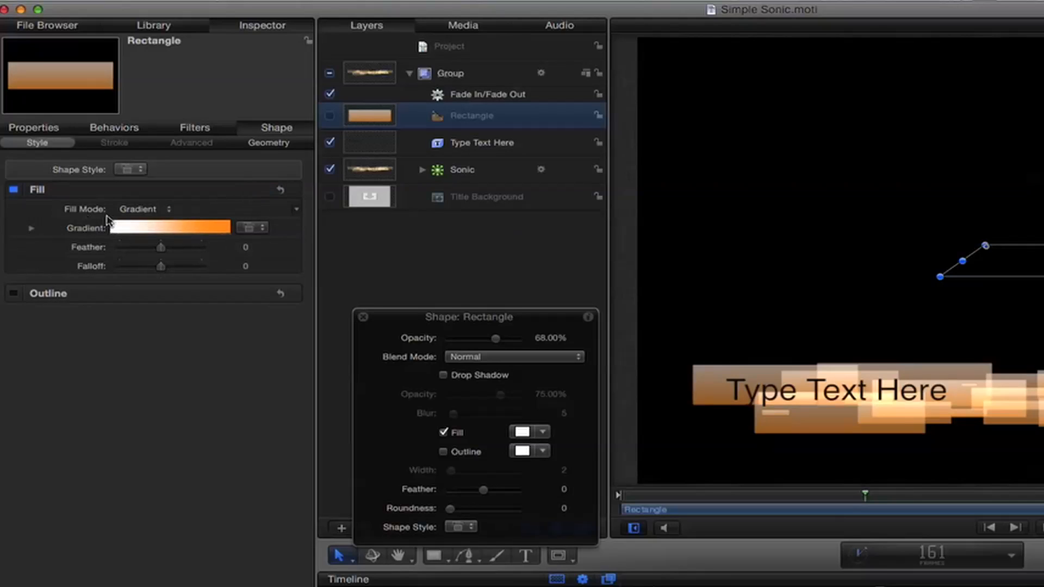
{"action": "left_click", "coordinate": [30, 228]}
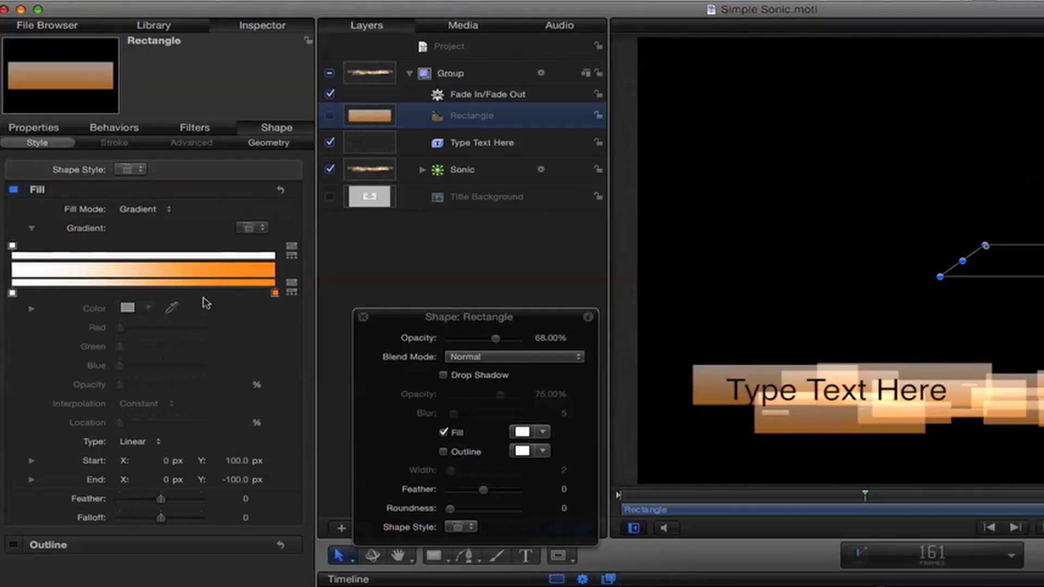
{"action": "left_click", "coordinate": [275, 294]}
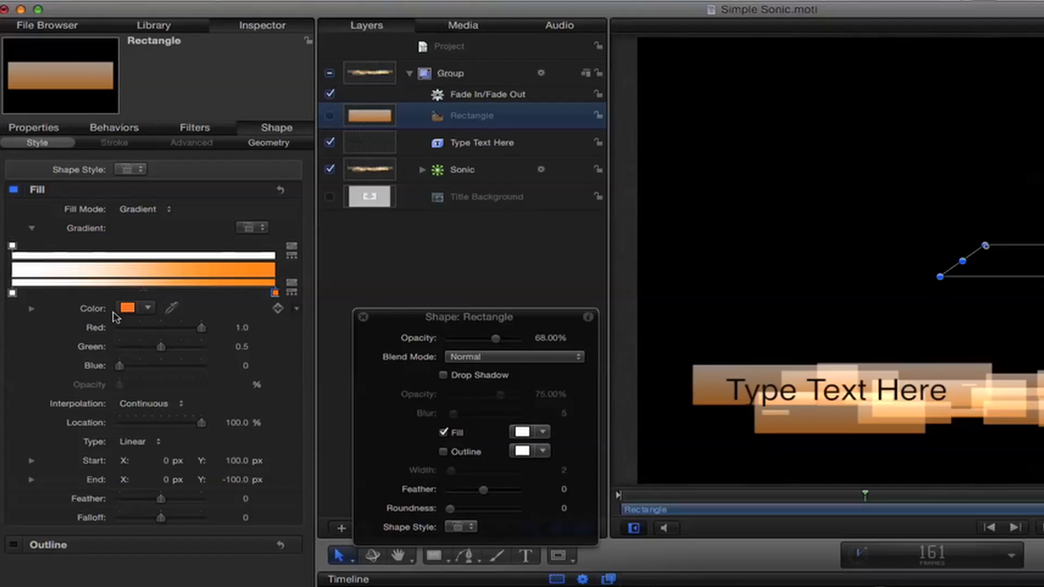
{"action": "mouse_move", "coordinate": [74, 320]}
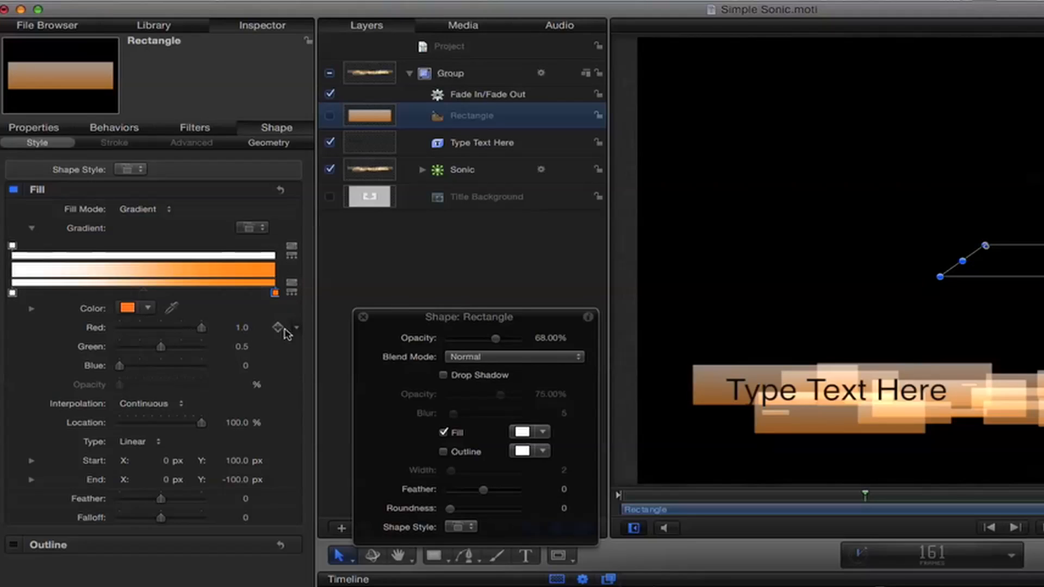
{"action": "mouse_move", "coordinate": [267, 317]}
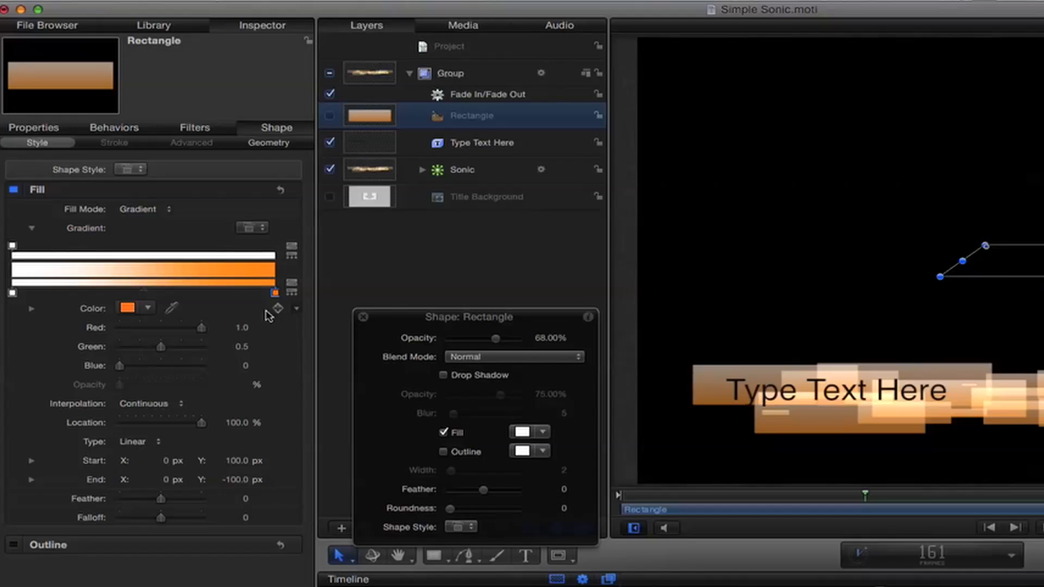
{"action": "mouse_move", "coordinate": [300, 314]}
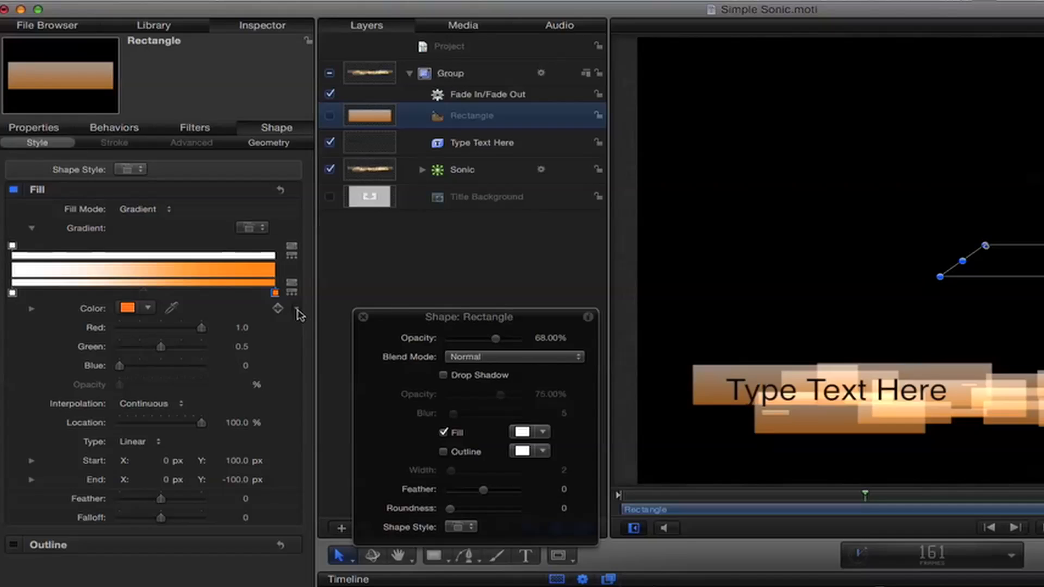
{"action": "mouse_move", "coordinate": [294, 313]}
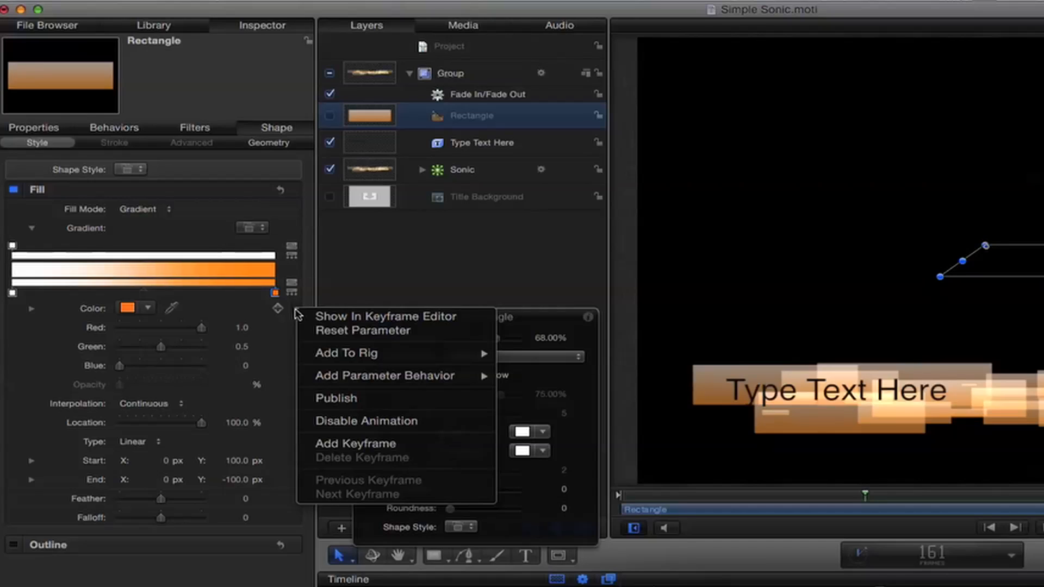
{"action": "mouse_move", "coordinate": [403, 398]}
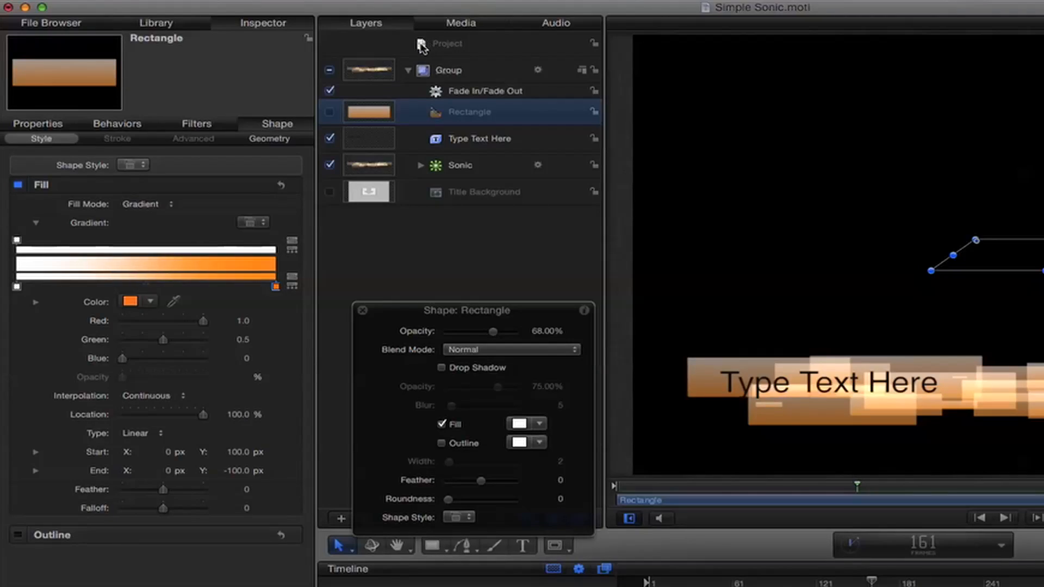
{"action": "mouse_move", "coordinate": [463, 51]}
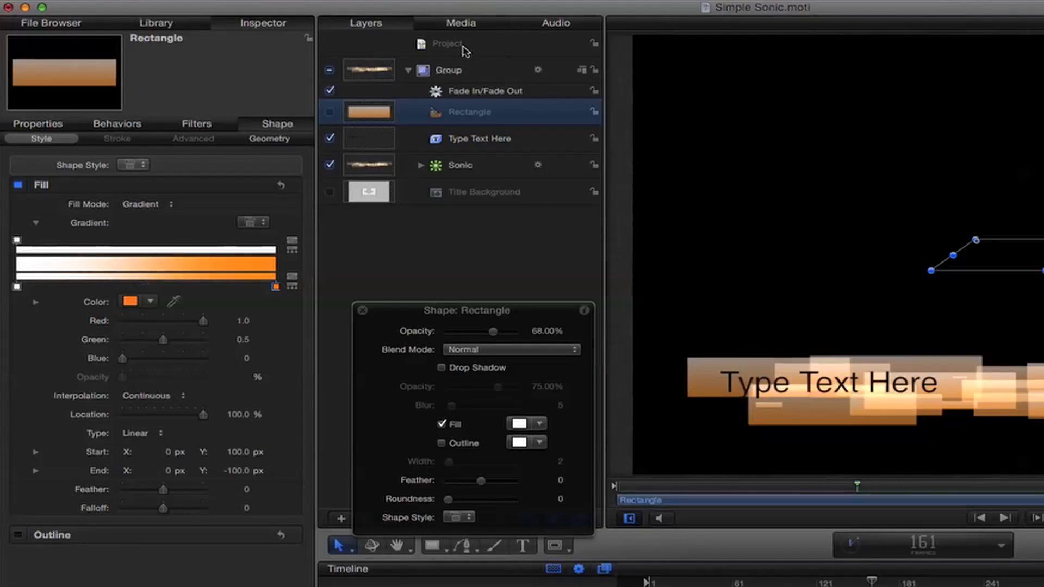
Step: Inspect the project's Publishing pane and collapse the published orange Color parameter
{"action": "left_click", "coordinate": [447, 44]}
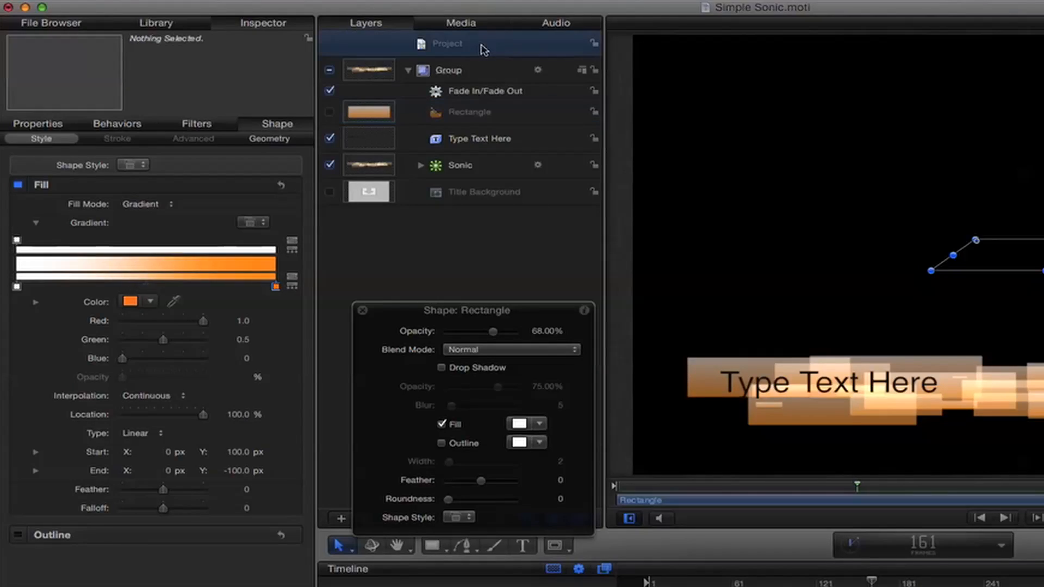
{"action": "left_click", "coordinate": [447, 43]}
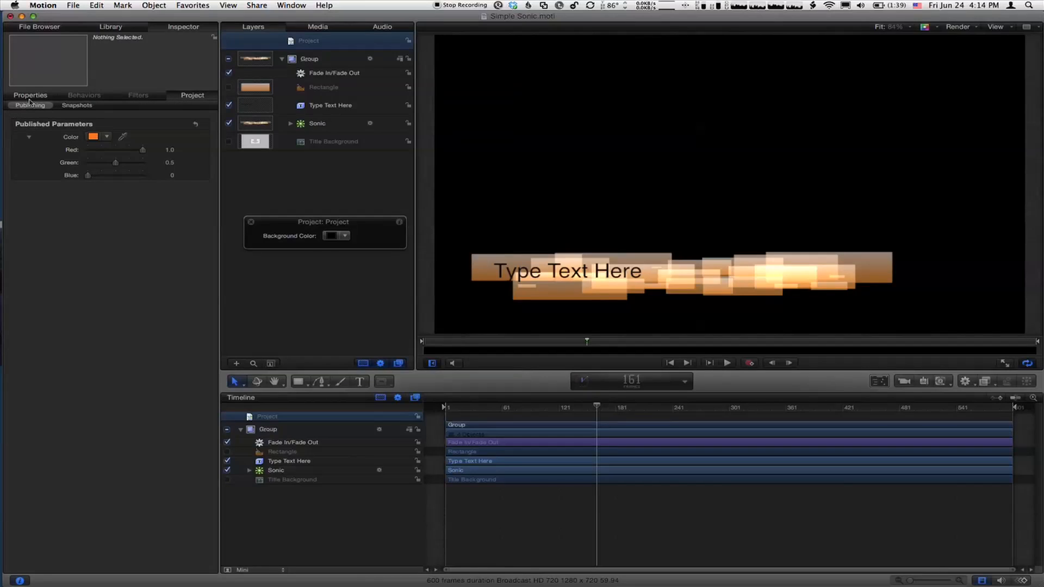
{"action": "left_click", "coordinate": [192, 95]}
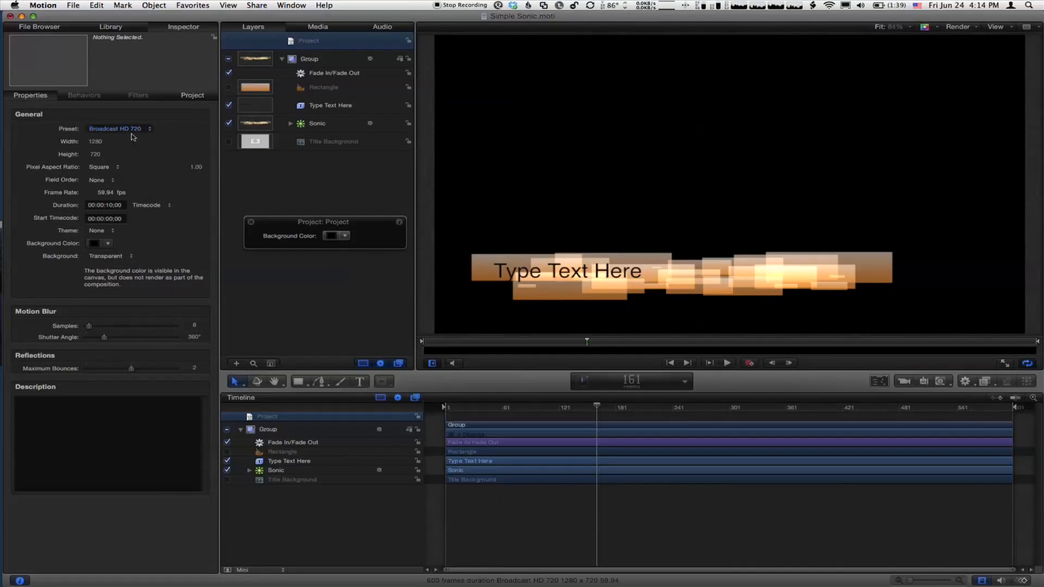
{"action": "mouse_move", "coordinate": [130, 145]}
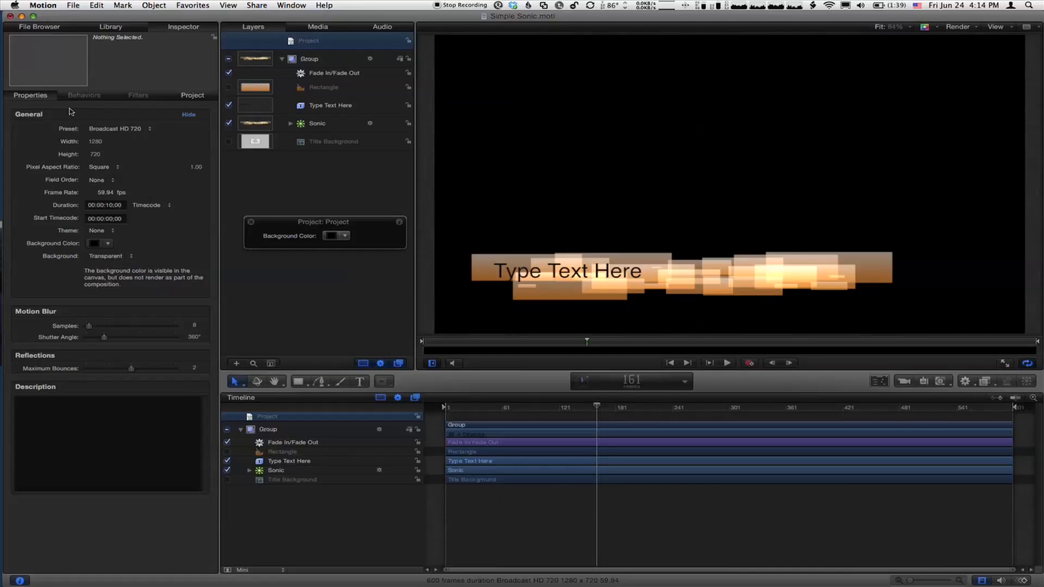
{"action": "left_click", "coordinate": [192, 94]}
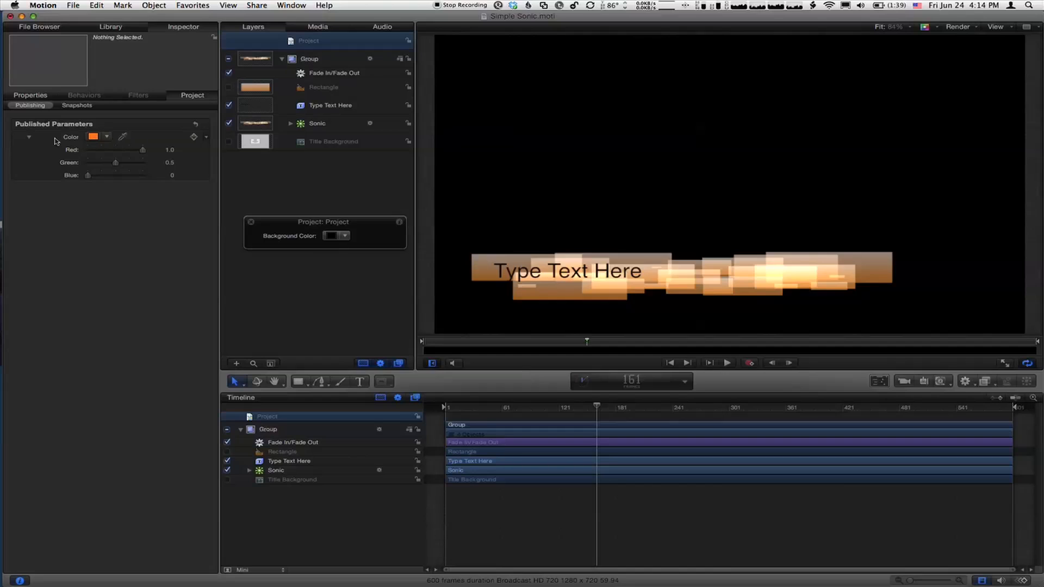
{"action": "left_click", "coordinate": [29, 137]}
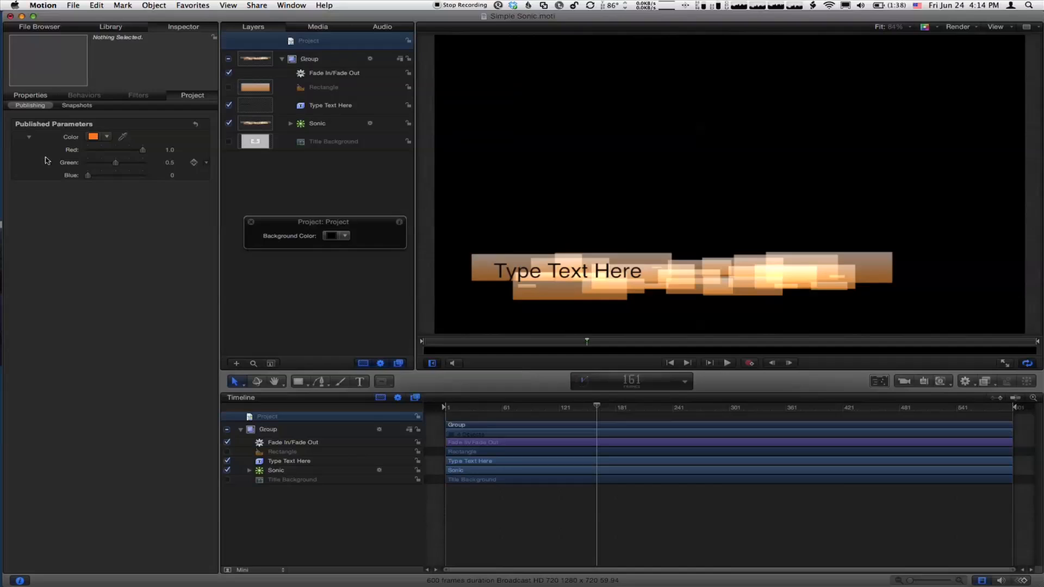
{"action": "left_click", "coordinate": [29, 137]}
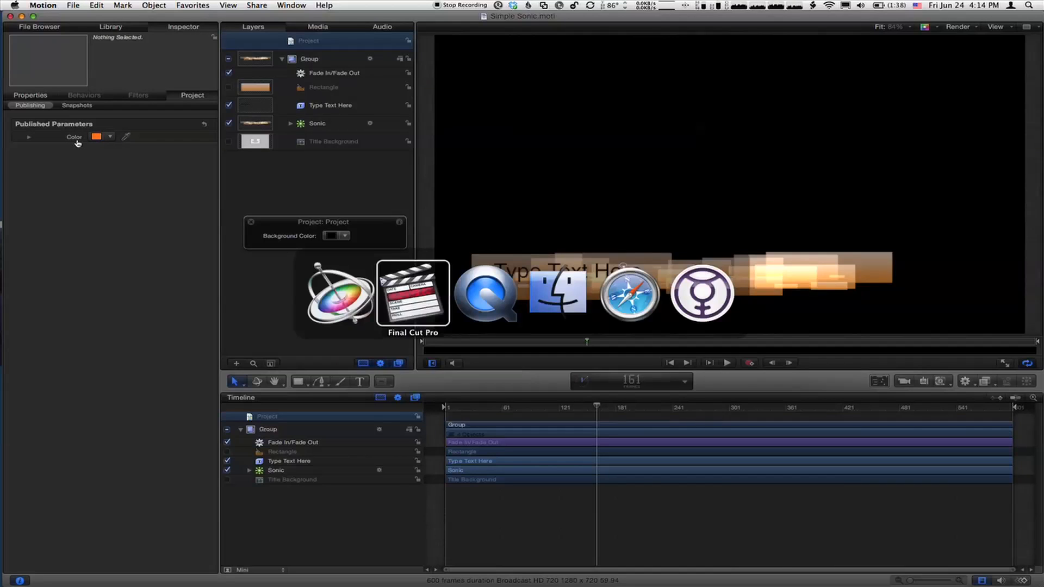
Step: Return to Final Cut Pro and view the title's published parameters in the Title inspector
{"action": "left_click", "coordinate": [413, 296]}
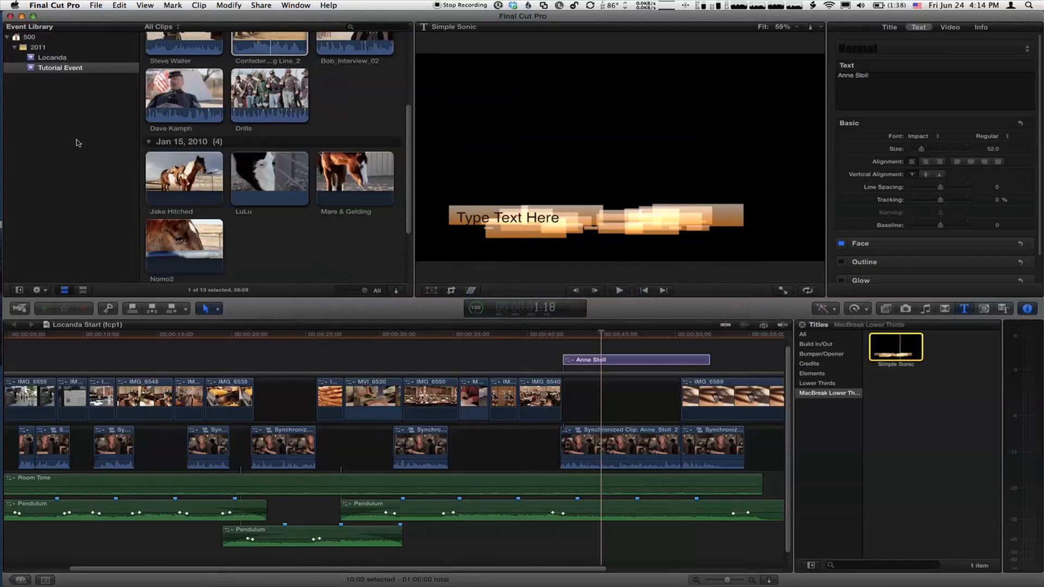
{"action": "mouse_move", "coordinate": [691, 344]}
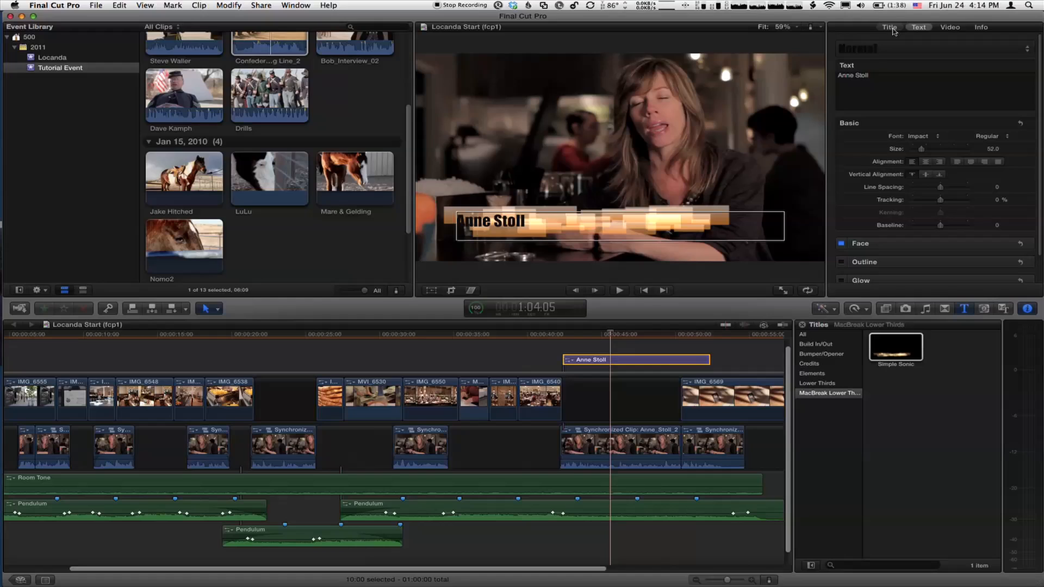
{"action": "left_click", "coordinate": [888, 27]}
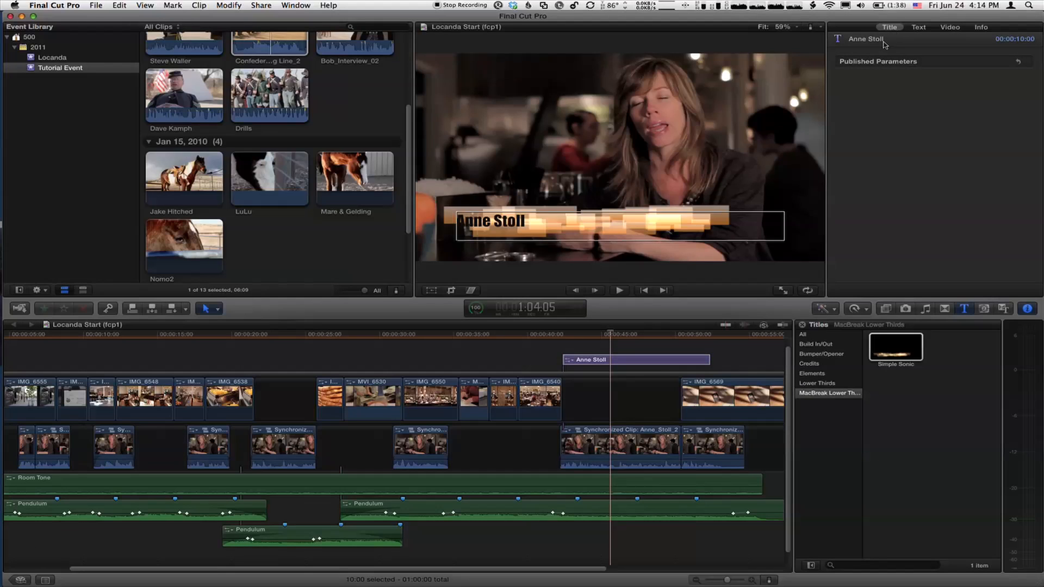
{"action": "mouse_move", "coordinate": [869, 84]}
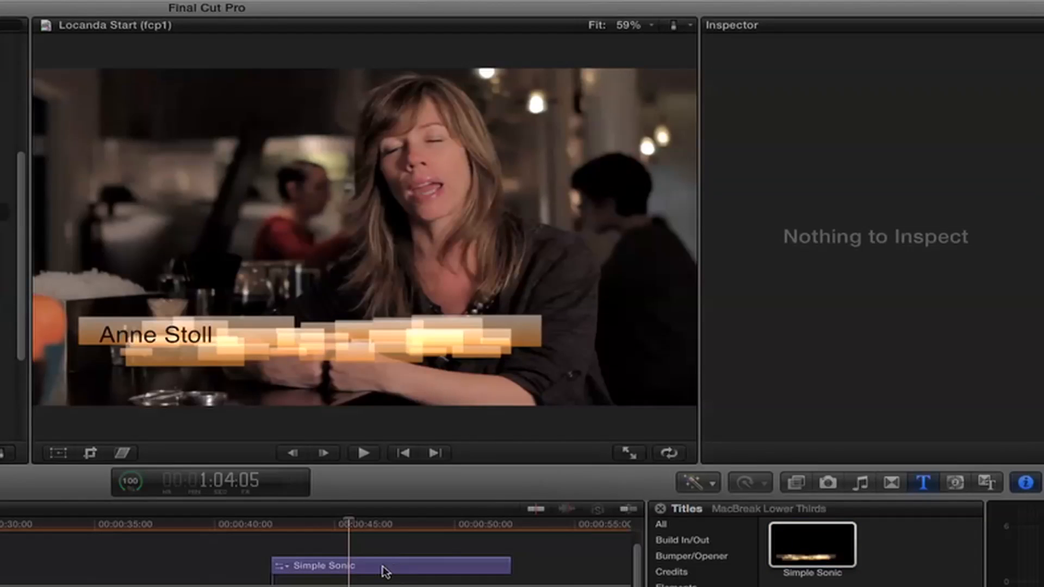
Step: Select the Simple Sonic clip and set its published Color to blue
{"action": "left_click", "coordinate": [390, 565]}
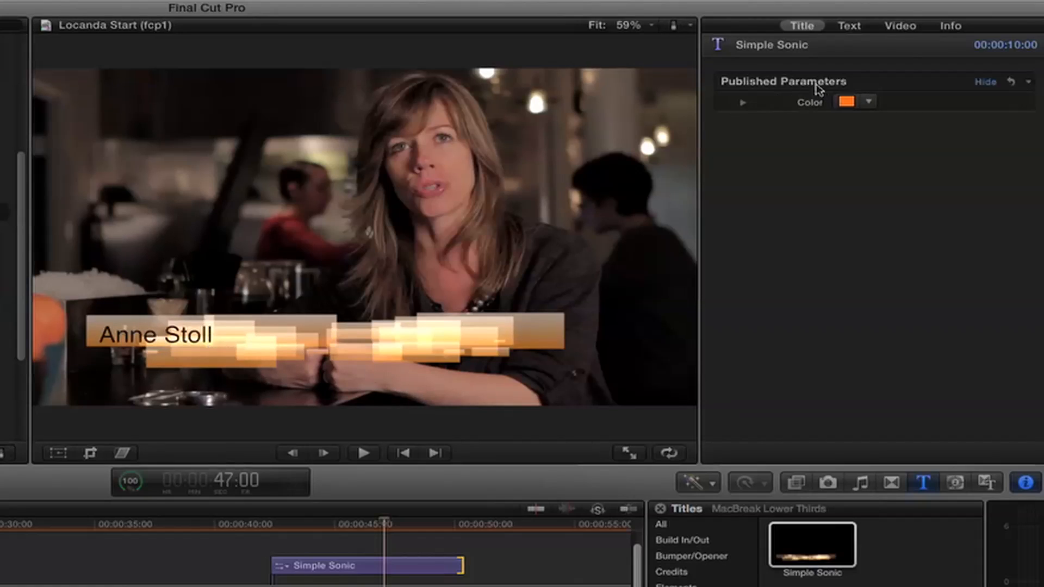
{"action": "left_click", "coordinate": [984, 81]}
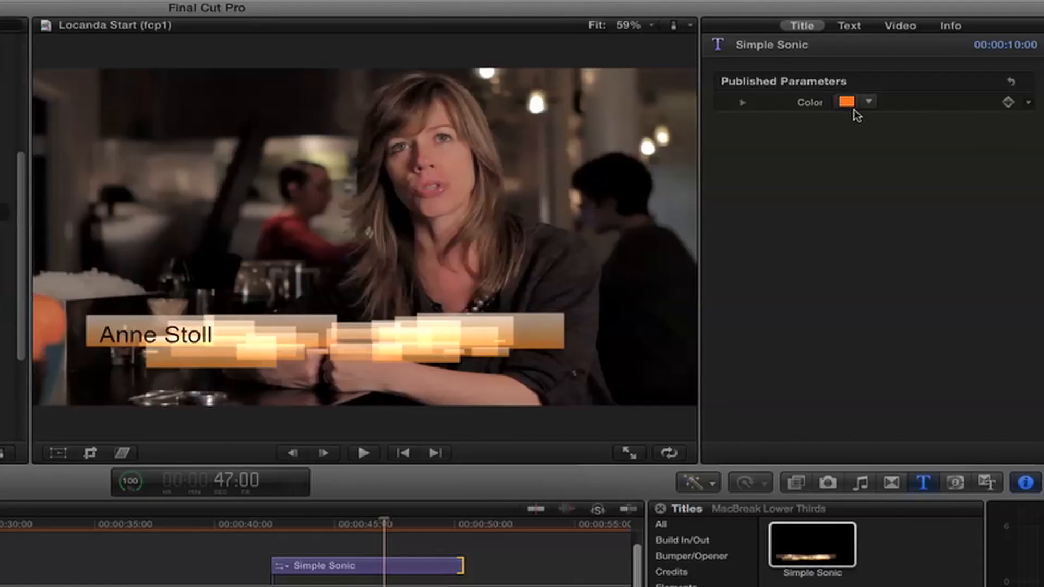
{"action": "left_click", "coordinate": [845, 101]}
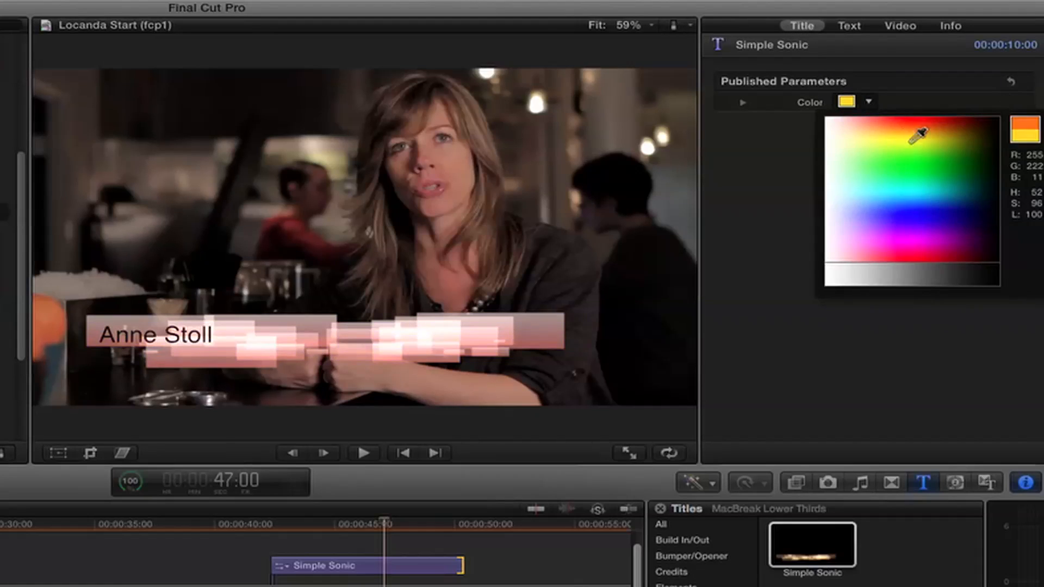
{"action": "left_click", "coordinate": [934, 199]}
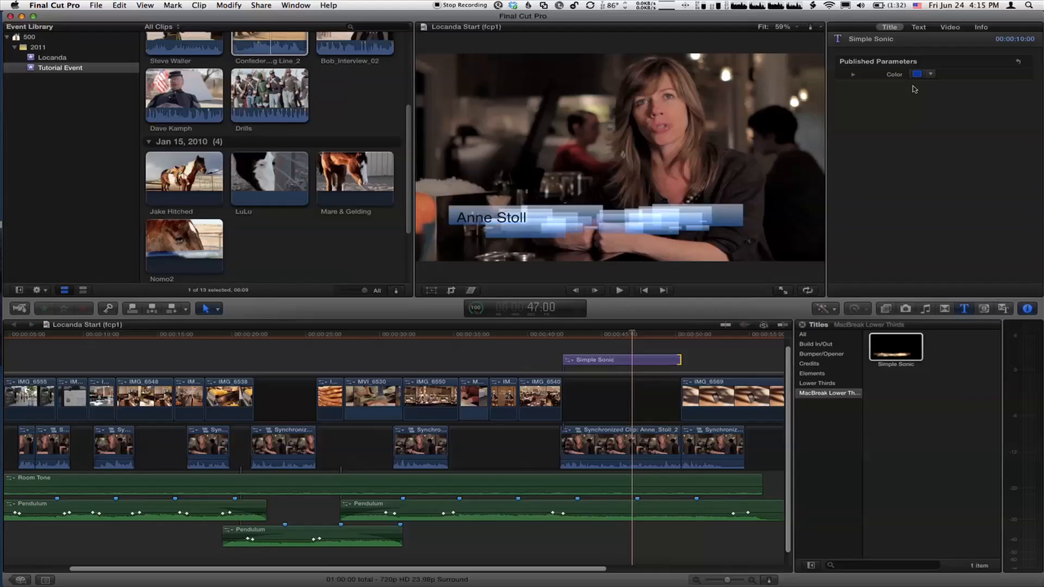
{"action": "left_click", "coordinate": [917, 73]}
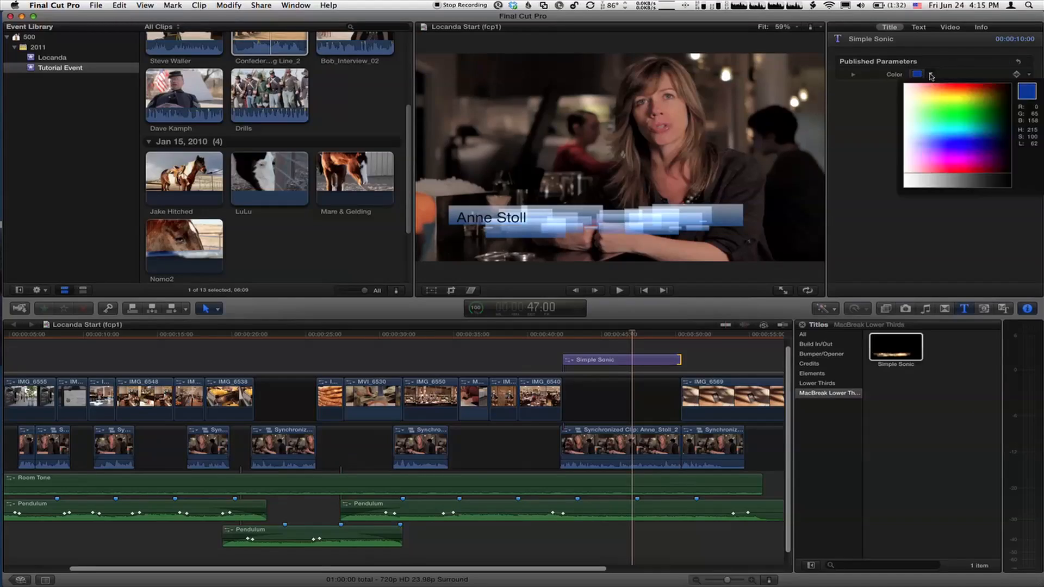
{"action": "left_click", "coordinate": [971, 110]}
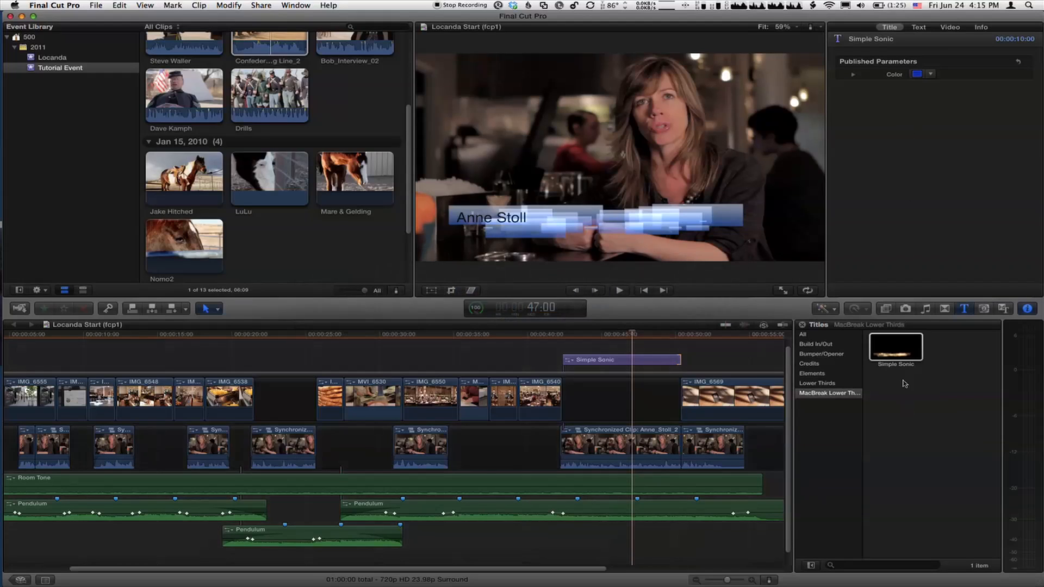
{"action": "left_click", "coordinate": [895, 346]}
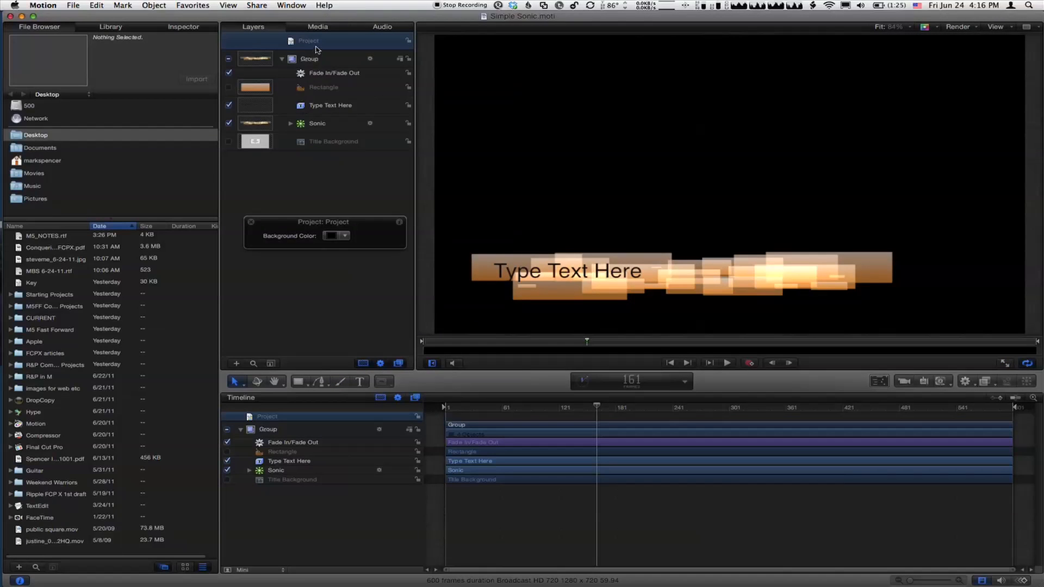
Step: Unpublish the Color parameter, select Rectangle, and verify the published gradient on the project
{"action": "left_click", "coordinate": [183, 26]}
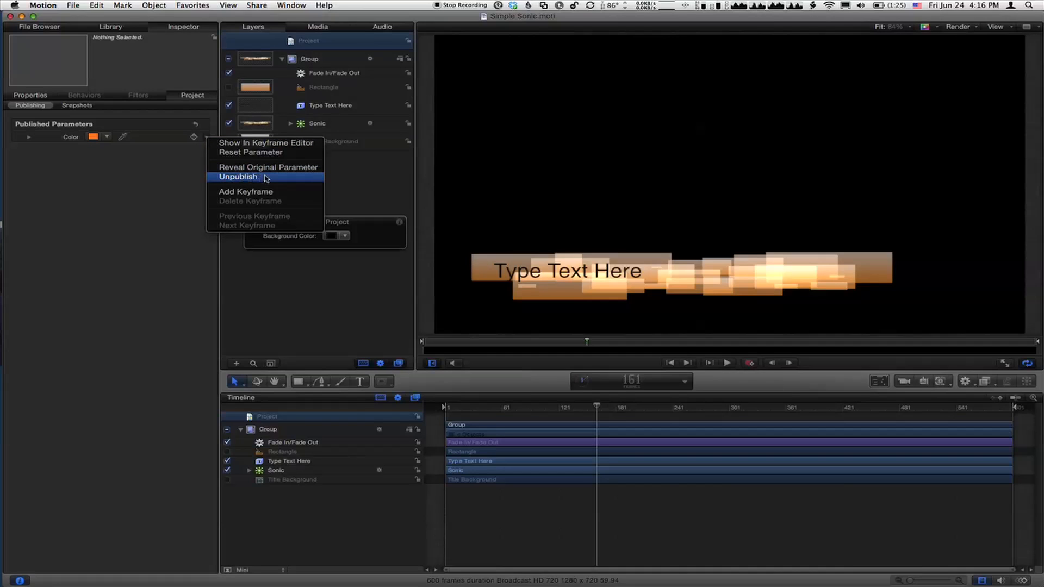
{"action": "left_click", "coordinate": [238, 176]}
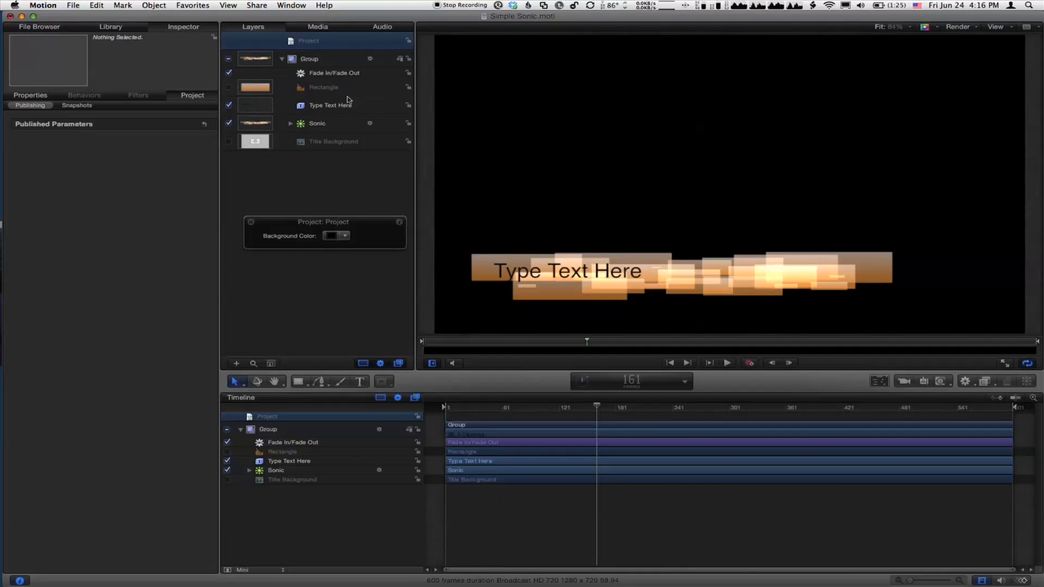
{"action": "left_click", "coordinate": [322, 86]}
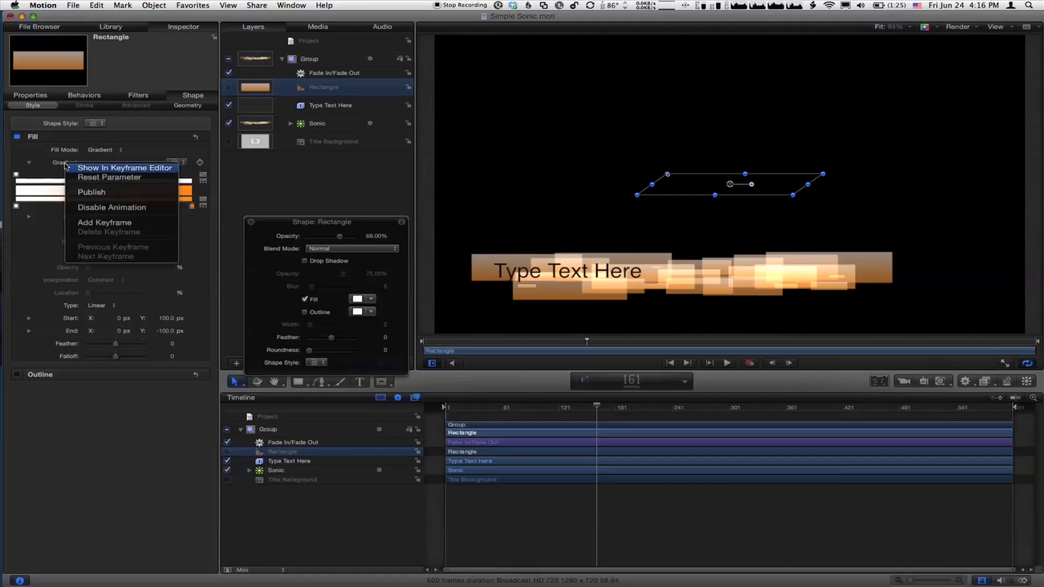
{"action": "mouse_move", "coordinate": [113, 193]}
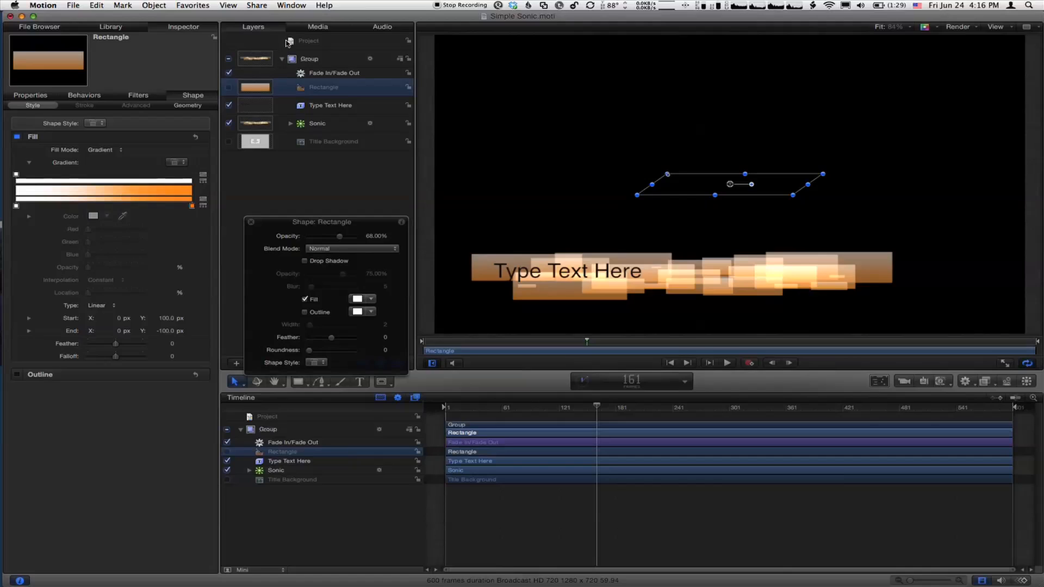
{"action": "left_click", "coordinate": [308, 41]}
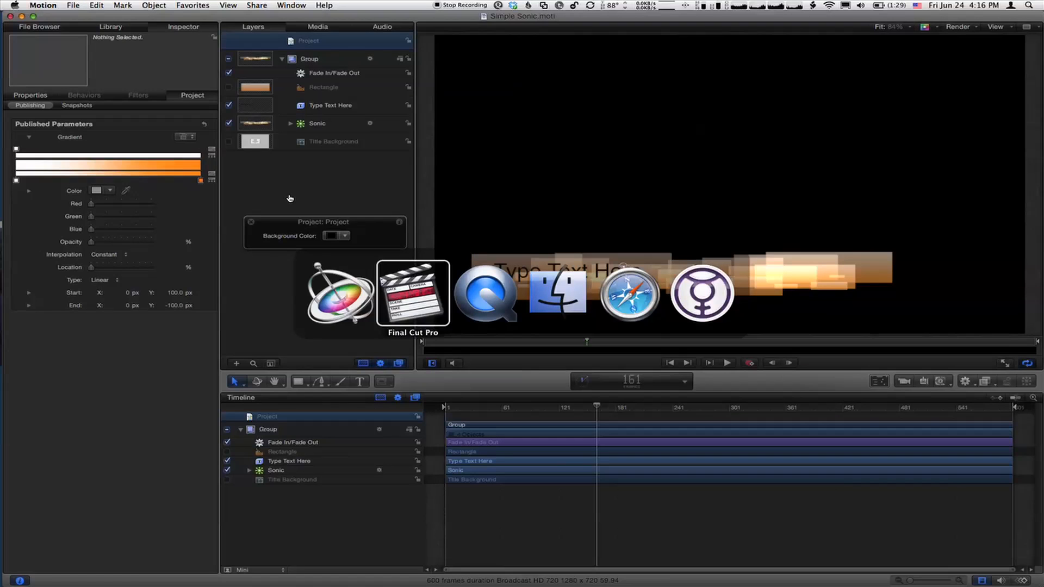
Step: Back in Final Cut Pro, select the Simple Sonic title clip over the interview
{"action": "left_click", "coordinate": [412, 293]}
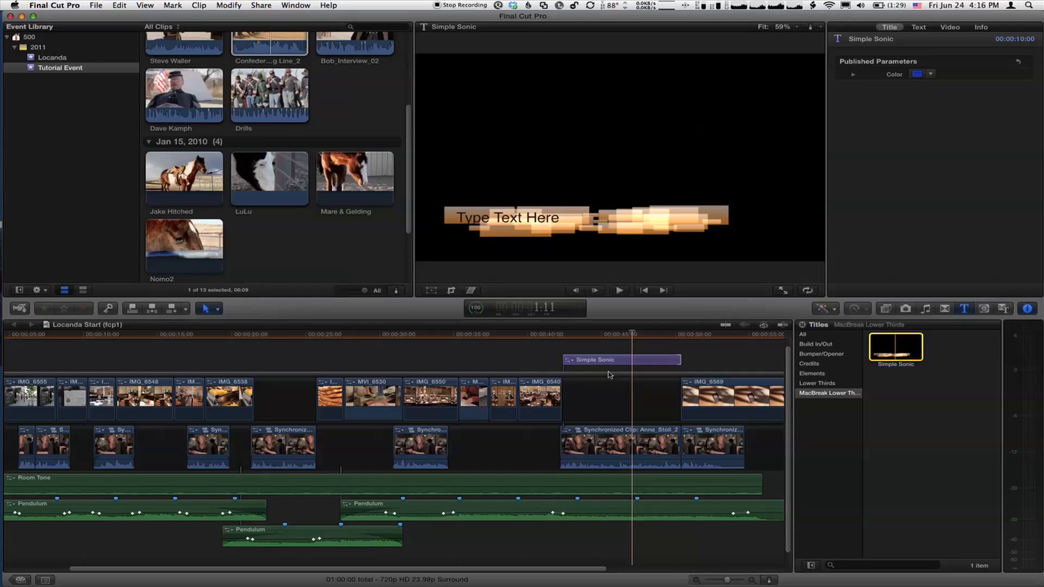
{"action": "left_click", "coordinate": [619, 359]}
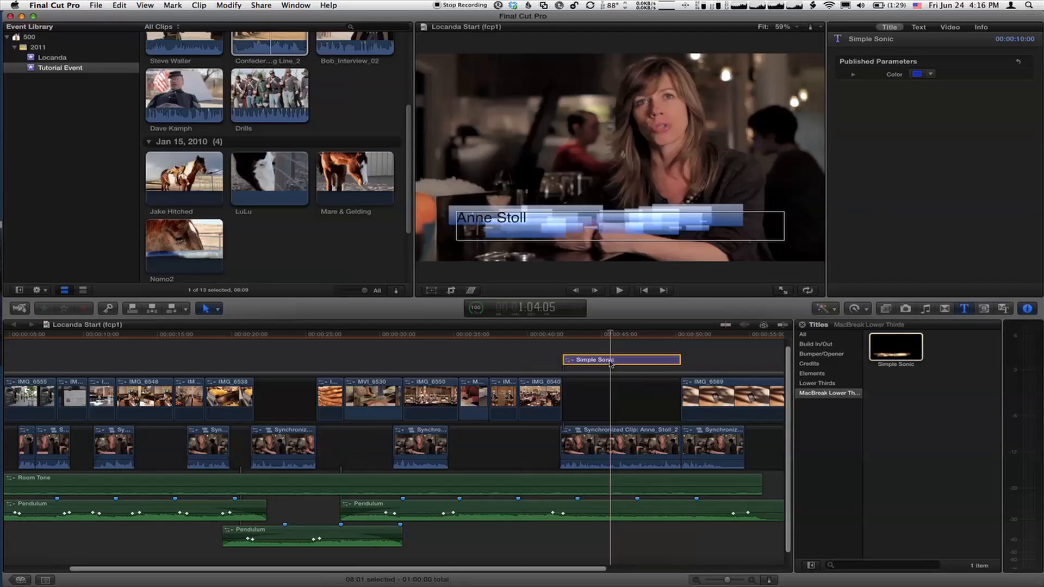
{"action": "left_click", "coordinate": [895, 346]}
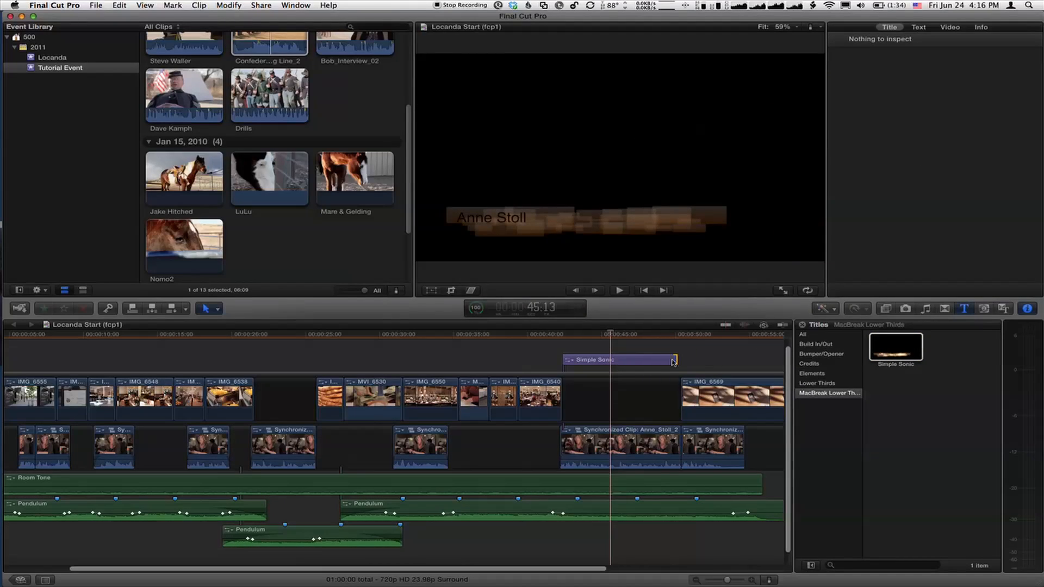
{"action": "left_click", "coordinate": [613, 359]}
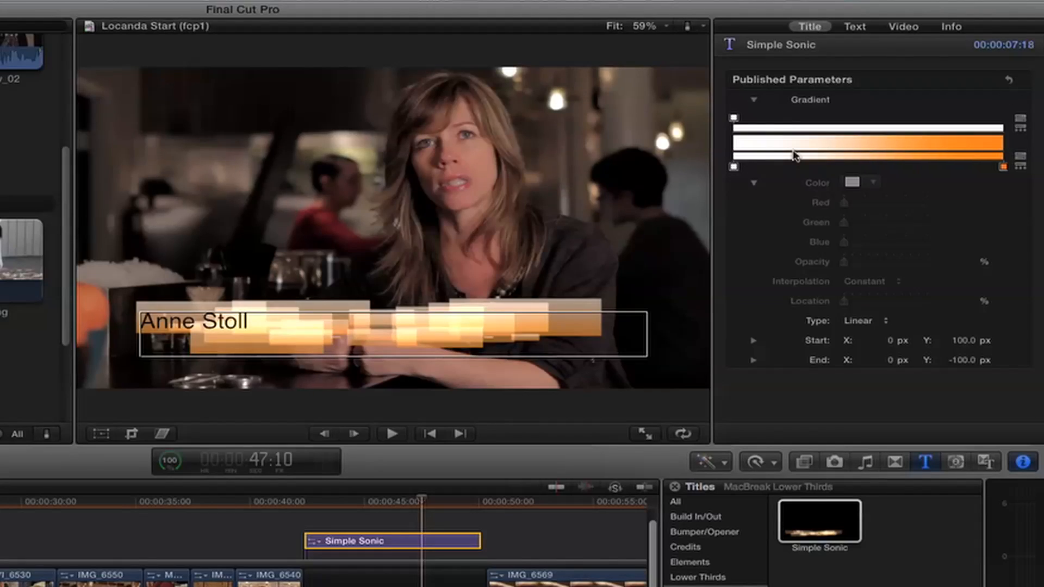
Step: Recolour the gradient stops, trying orange and blue, ending on an orange-yellow
{"action": "left_click", "coordinate": [854, 182]}
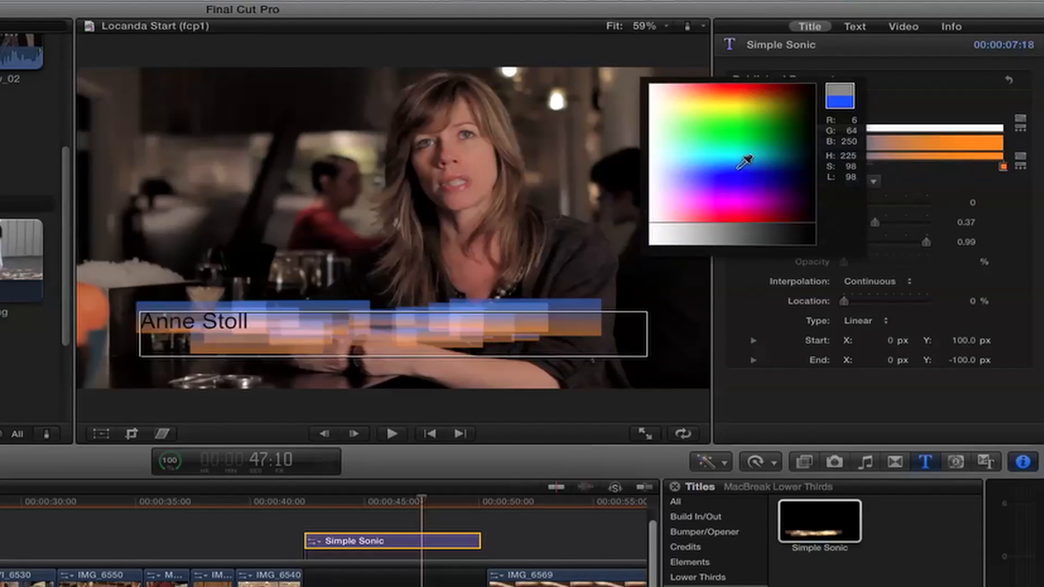
{"action": "left_click", "coordinate": [745, 83]}
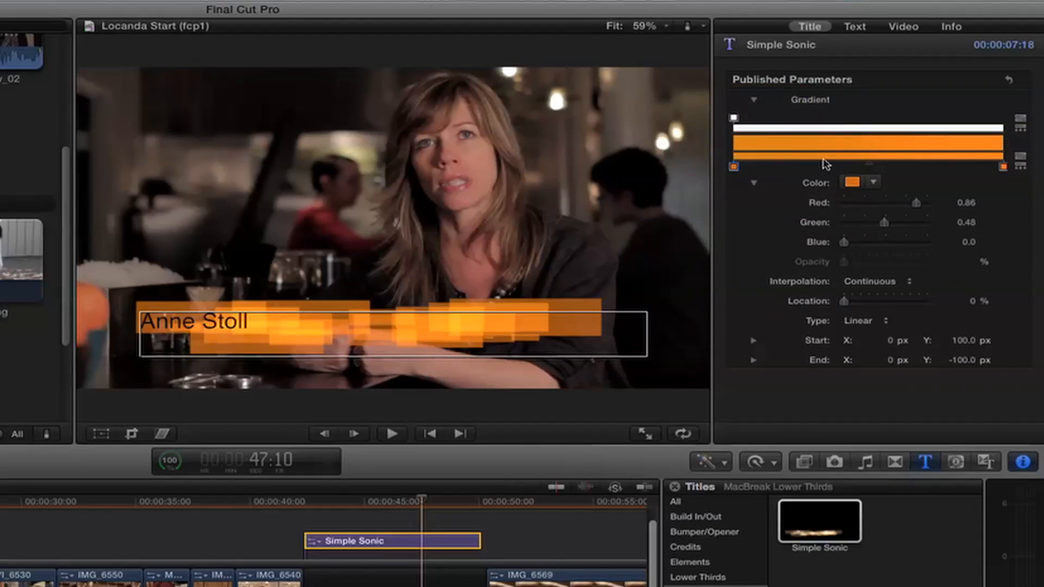
{"action": "left_click", "coordinate": [875, 182]}
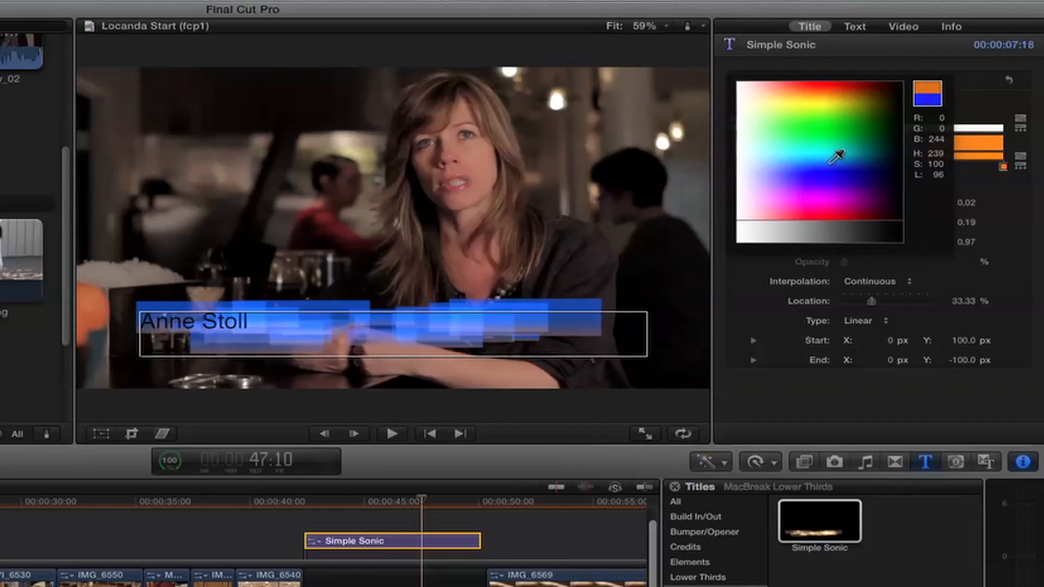
{"action": "left_click", "coordinate": [802, 93]}
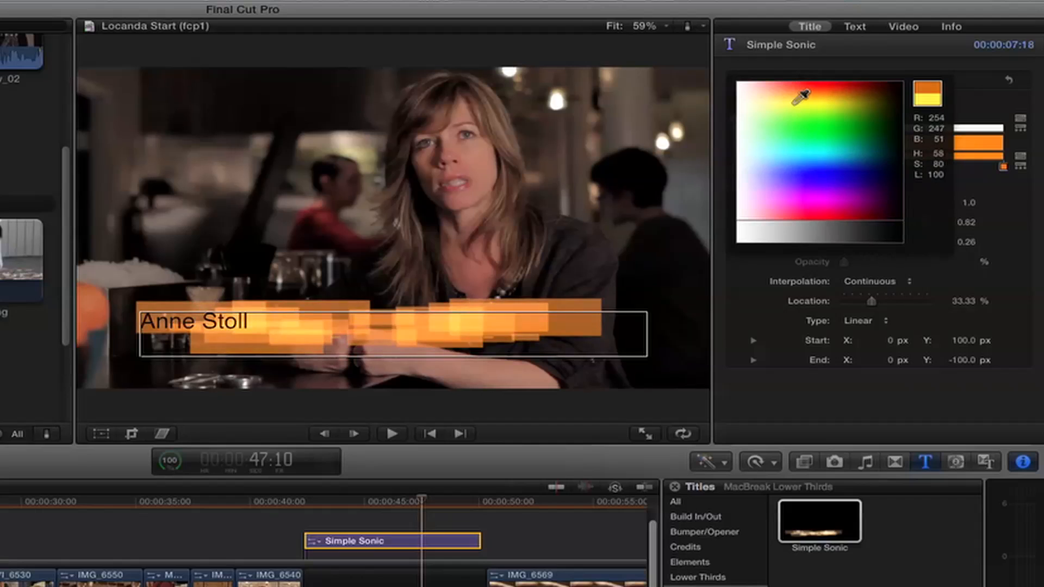